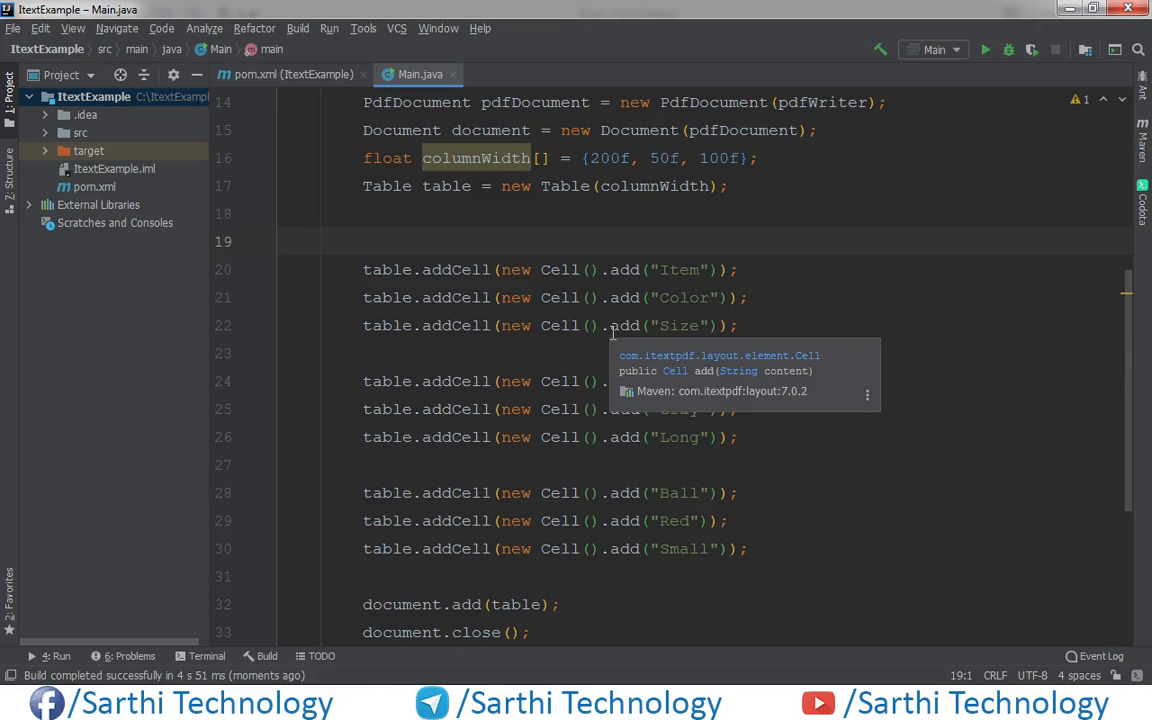
mouse_move(880, 336)
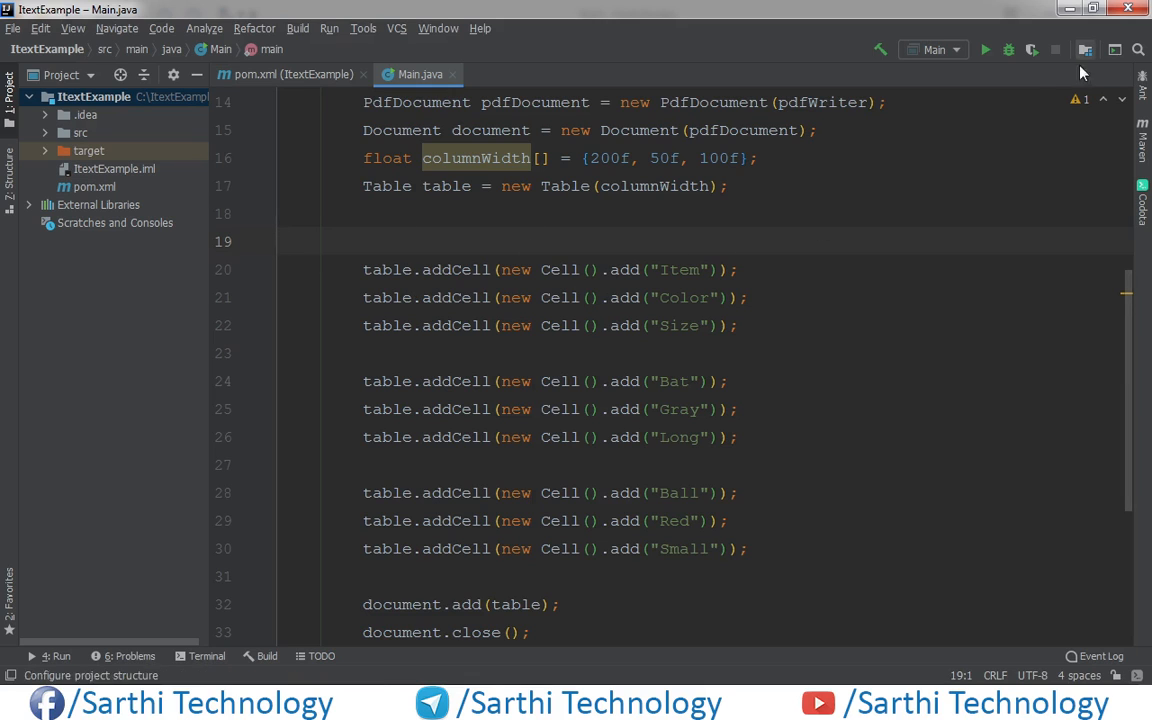
- Run Main.java to generate the Item/Color/Size table PDF
click(984, 48)
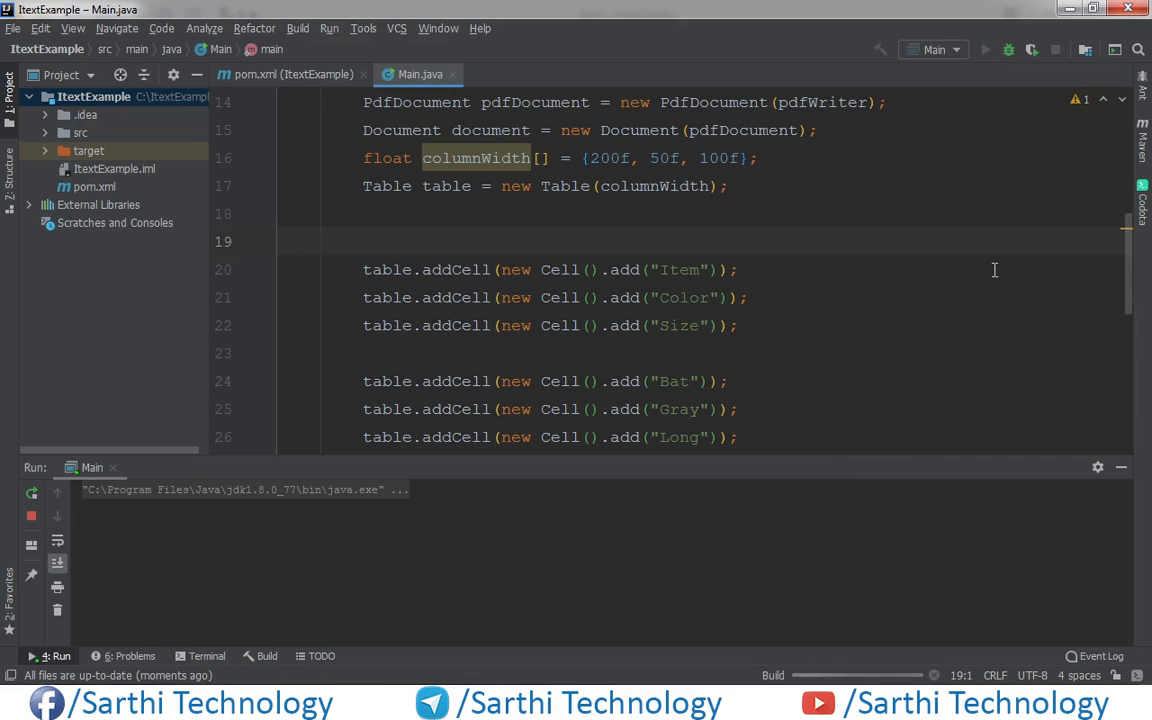
click(984, 48)
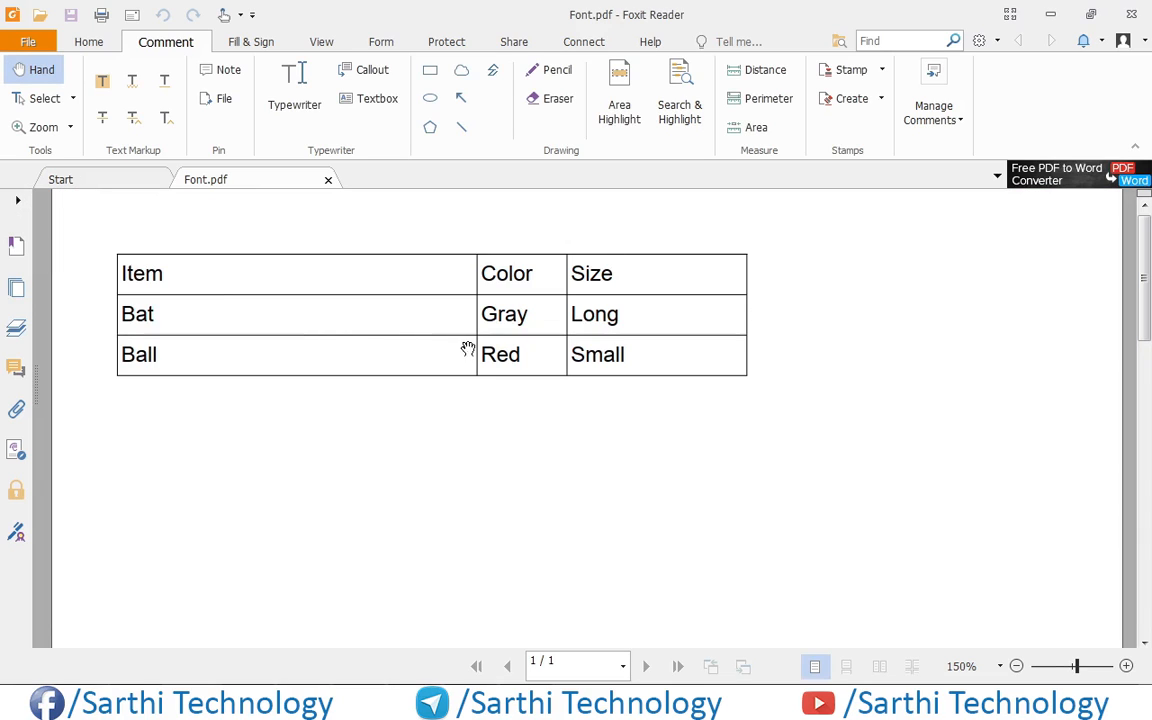
mouse_move(512, 488)
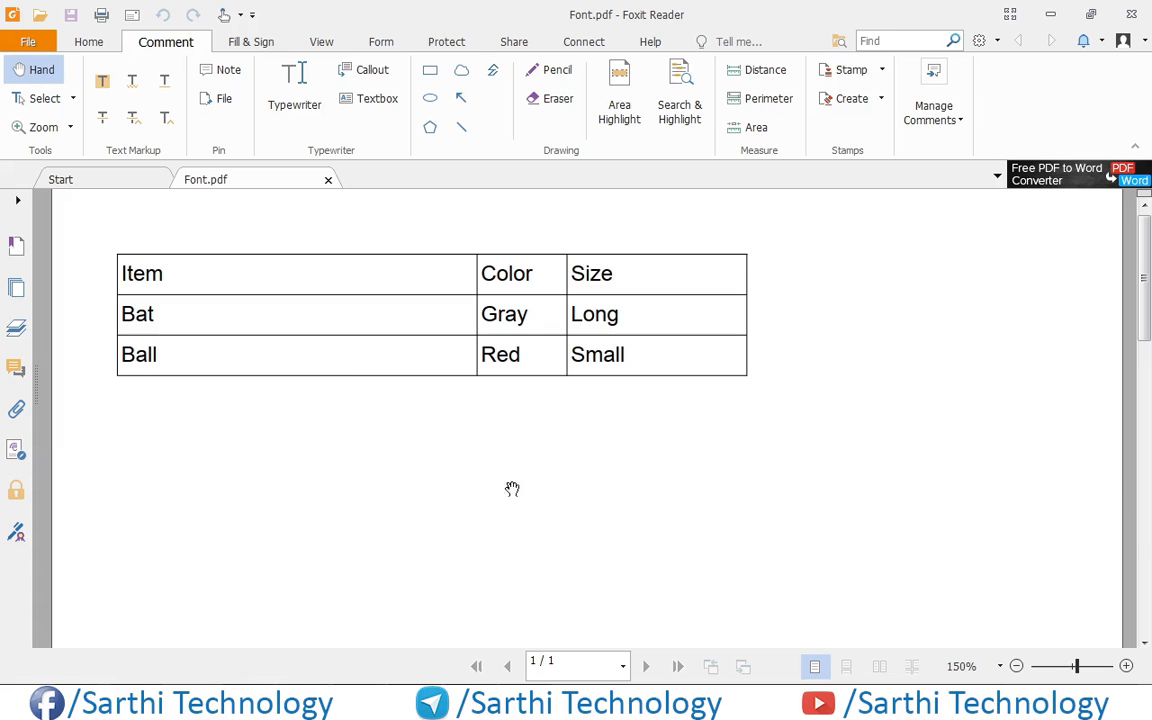
mouse_move(540, 352)
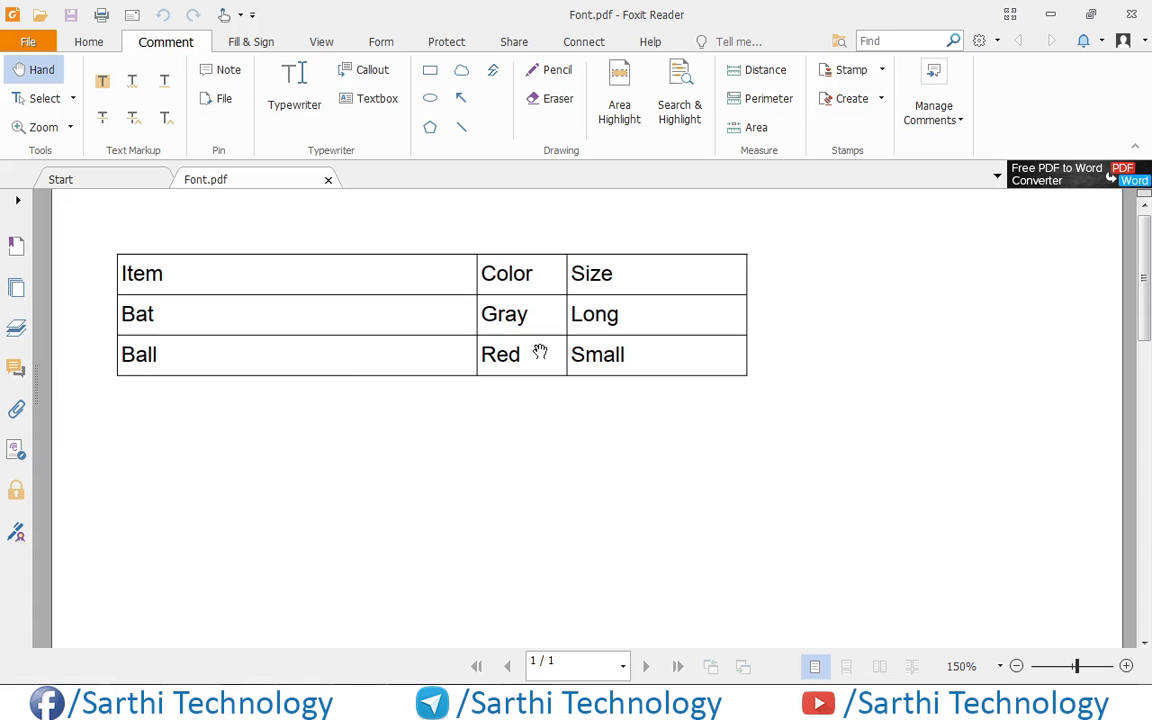
mouse_move(524, 362)
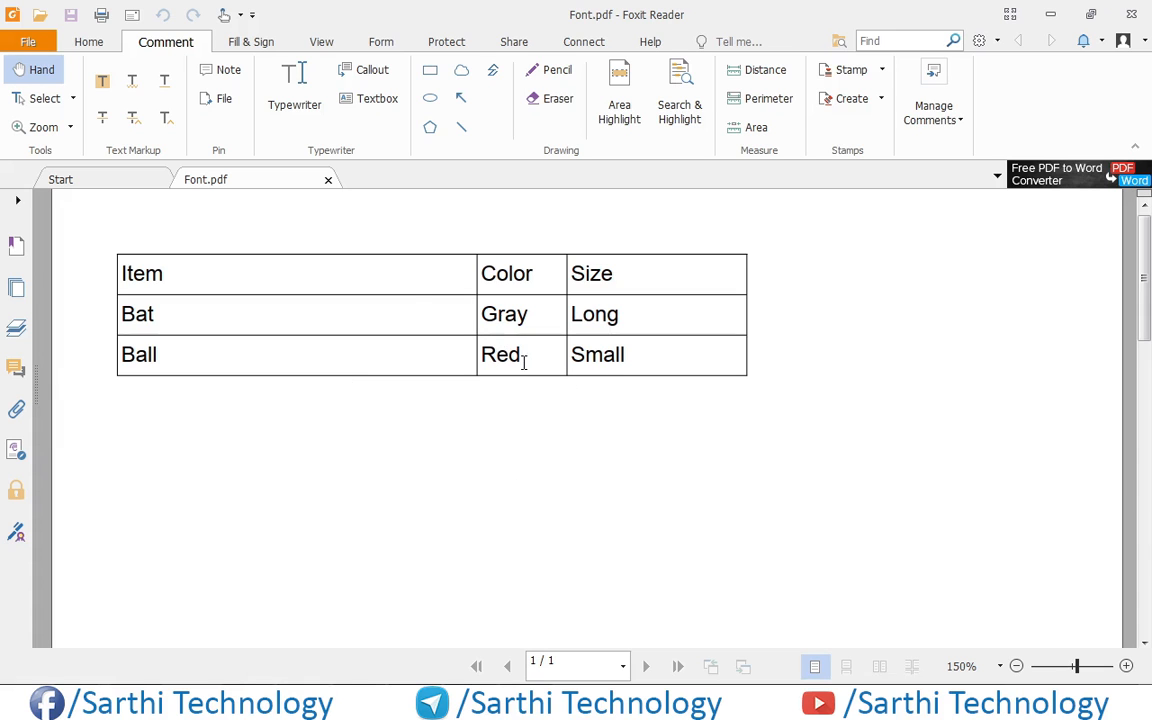
- Return from Font.pdf in Foxit Reader to the IntelliJ project
click(60, 180)
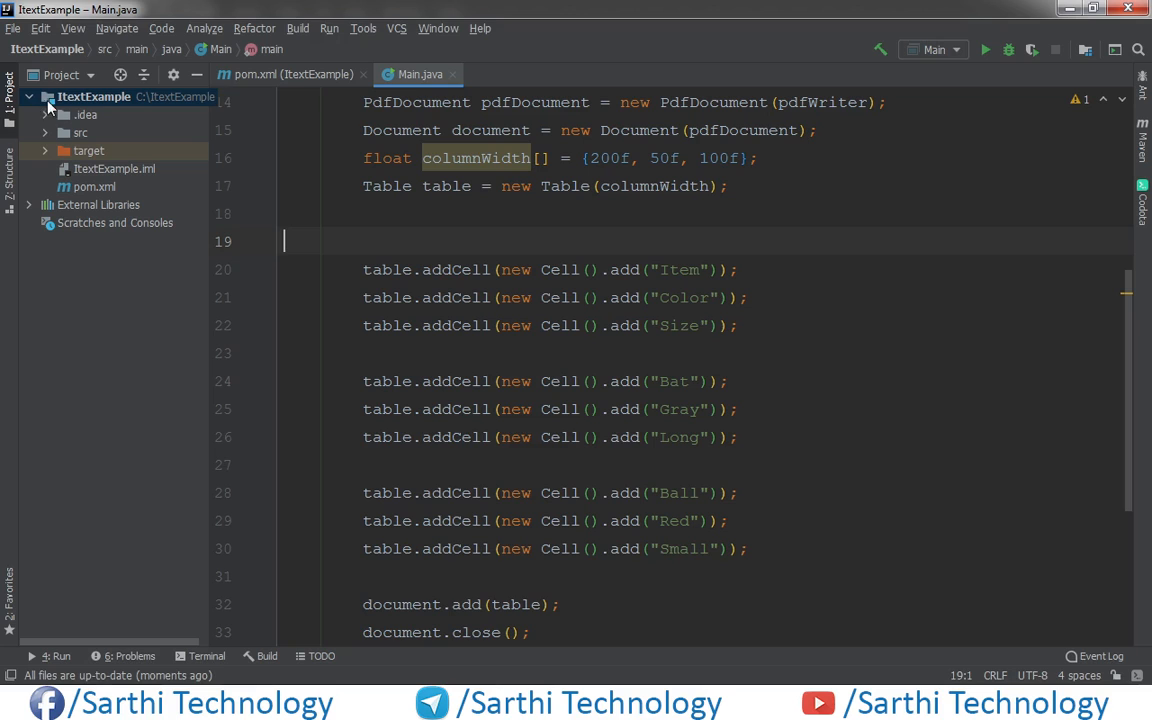
- Create a new directory named images under the ItextExample project root
right_click(92, 96)
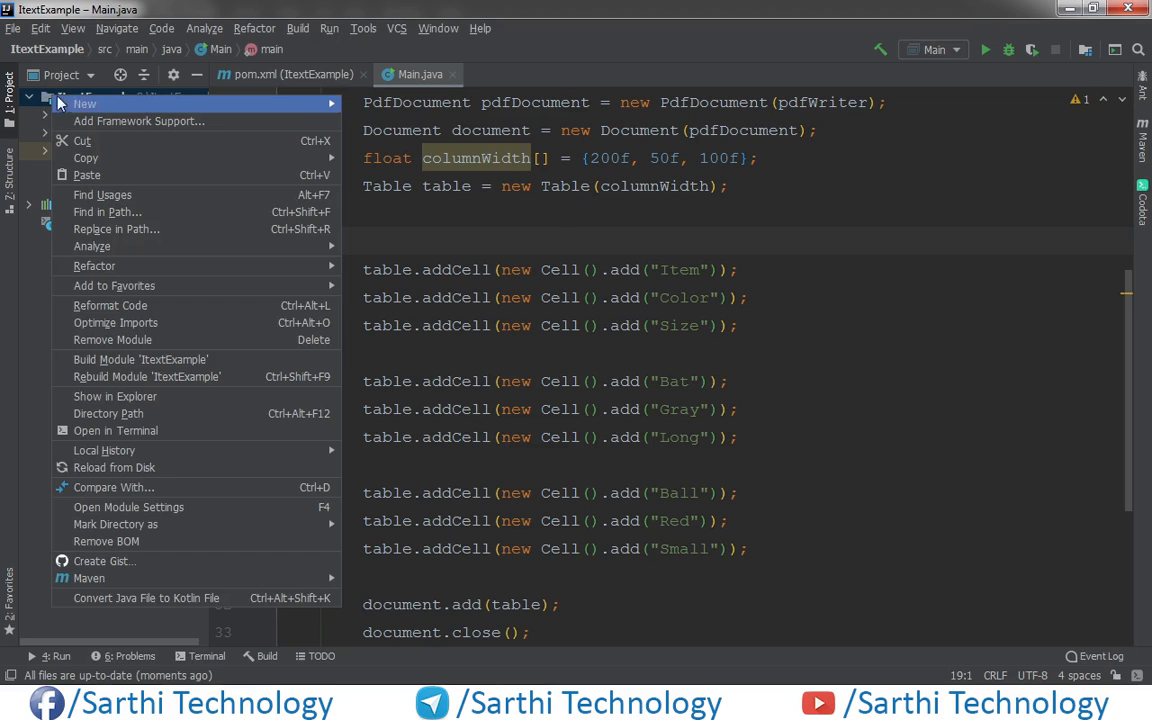
mouse_move(84, 104)
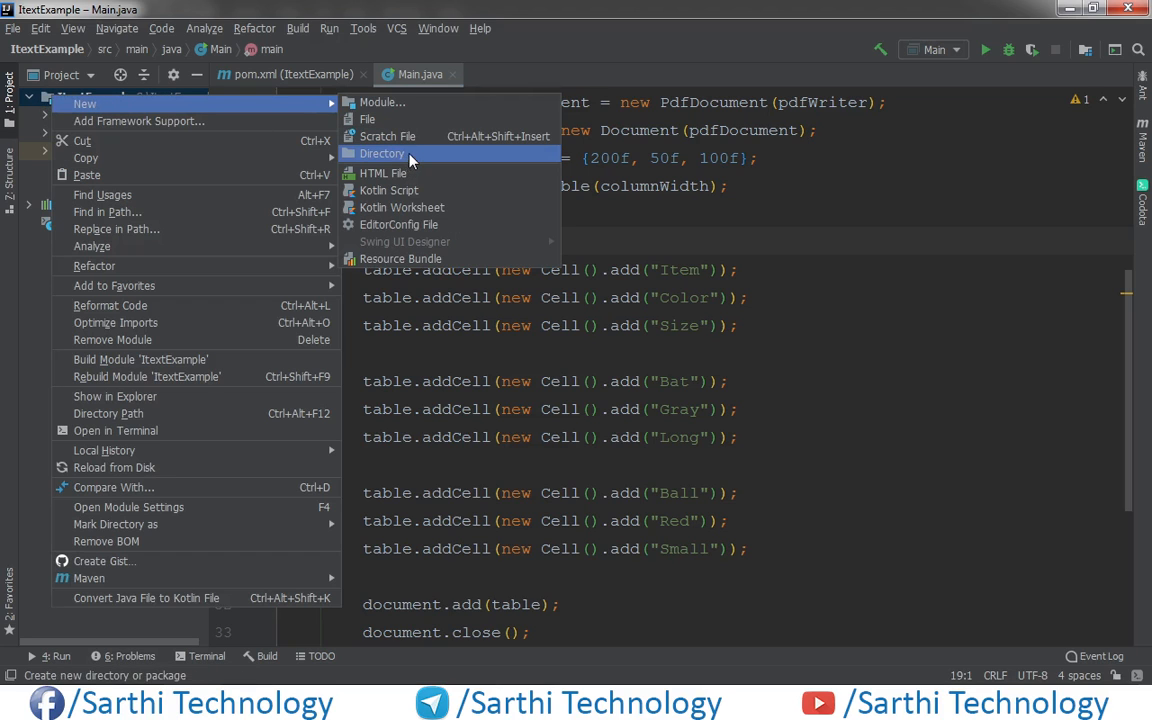
click(384, 152)
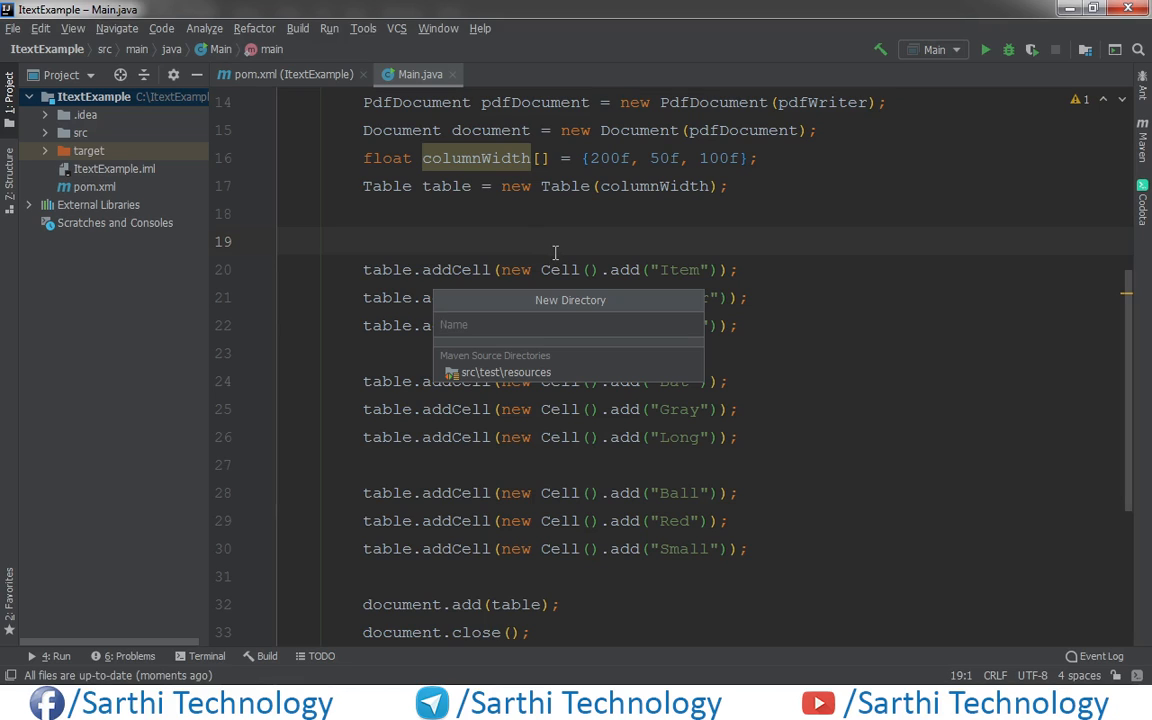
text(im)
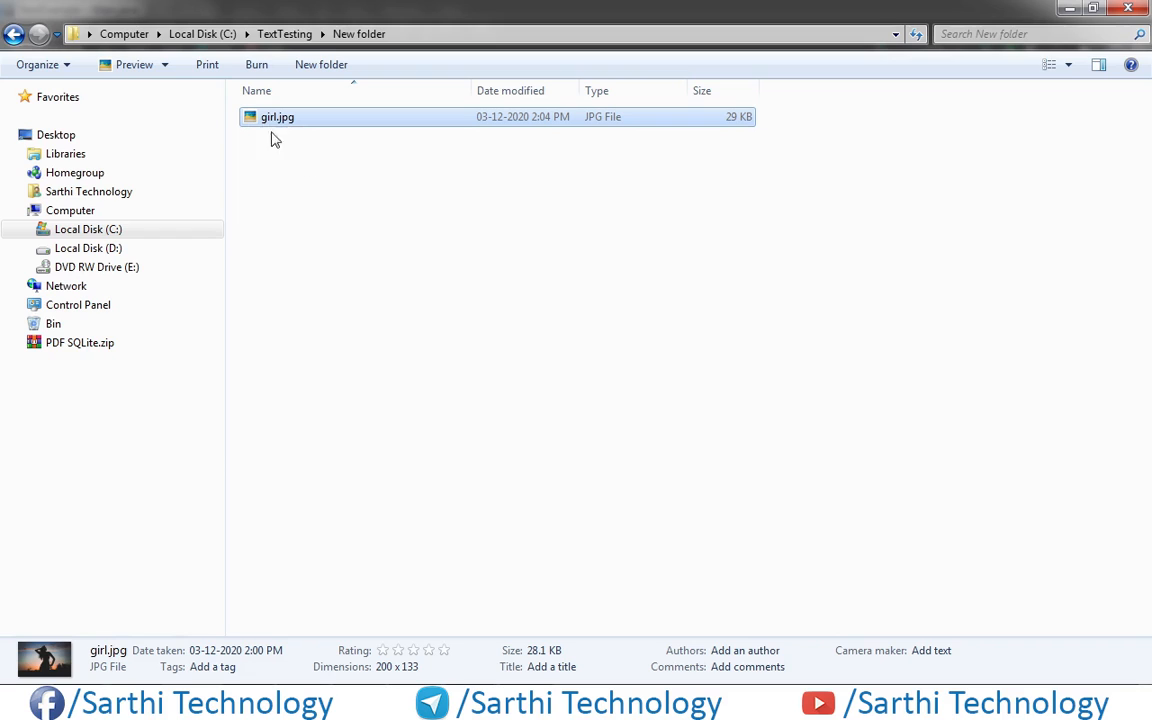
- Preview girl.jpg in C:\TextTesting\New folder and copy it
double_click(276, 116)
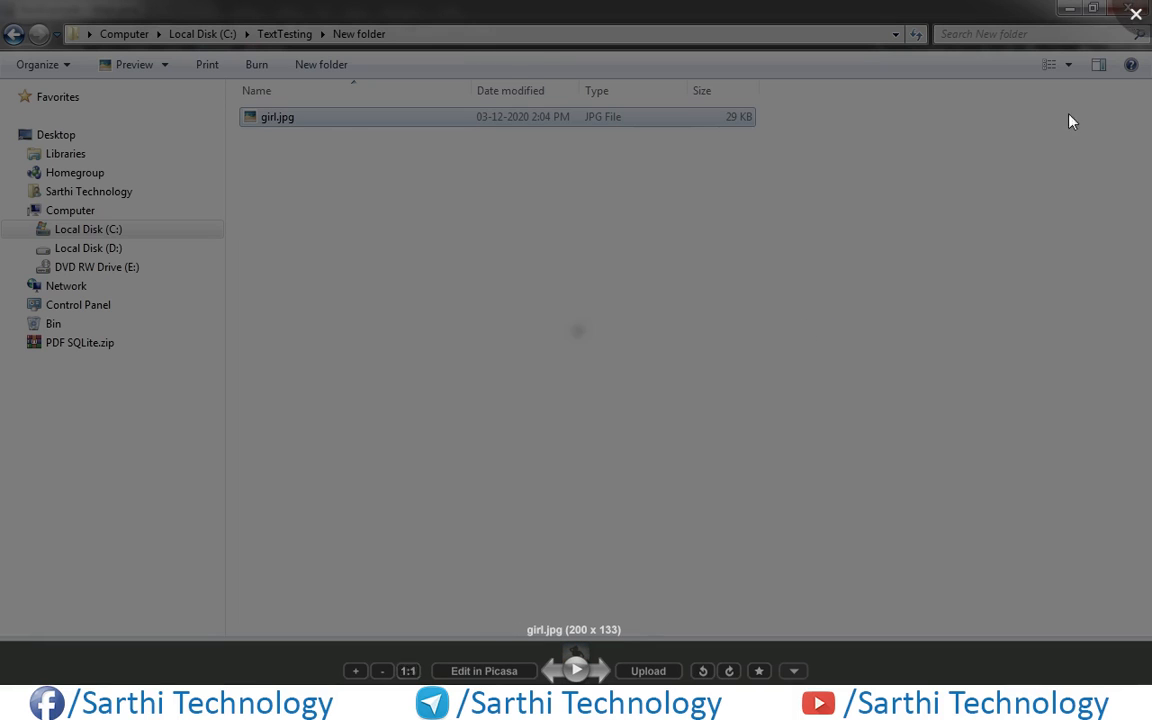
right_click(276, 116)
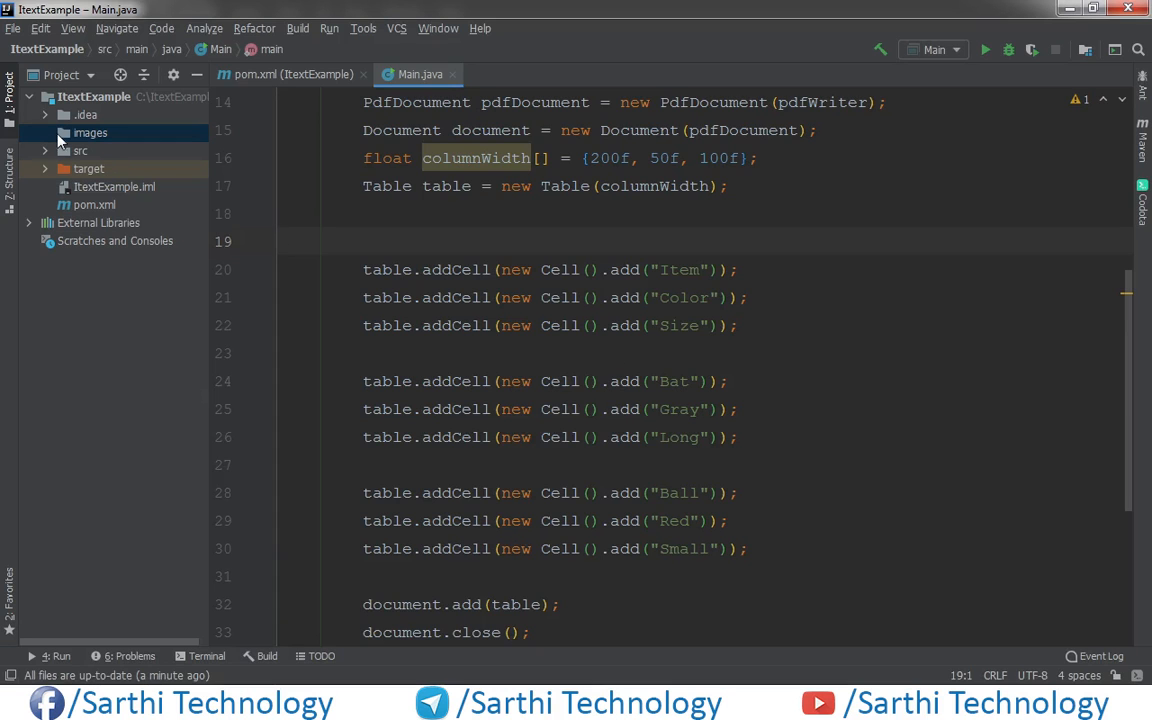
- Paste girl.jpg into the images folder and expand it to show the file
right_click(90, 132)
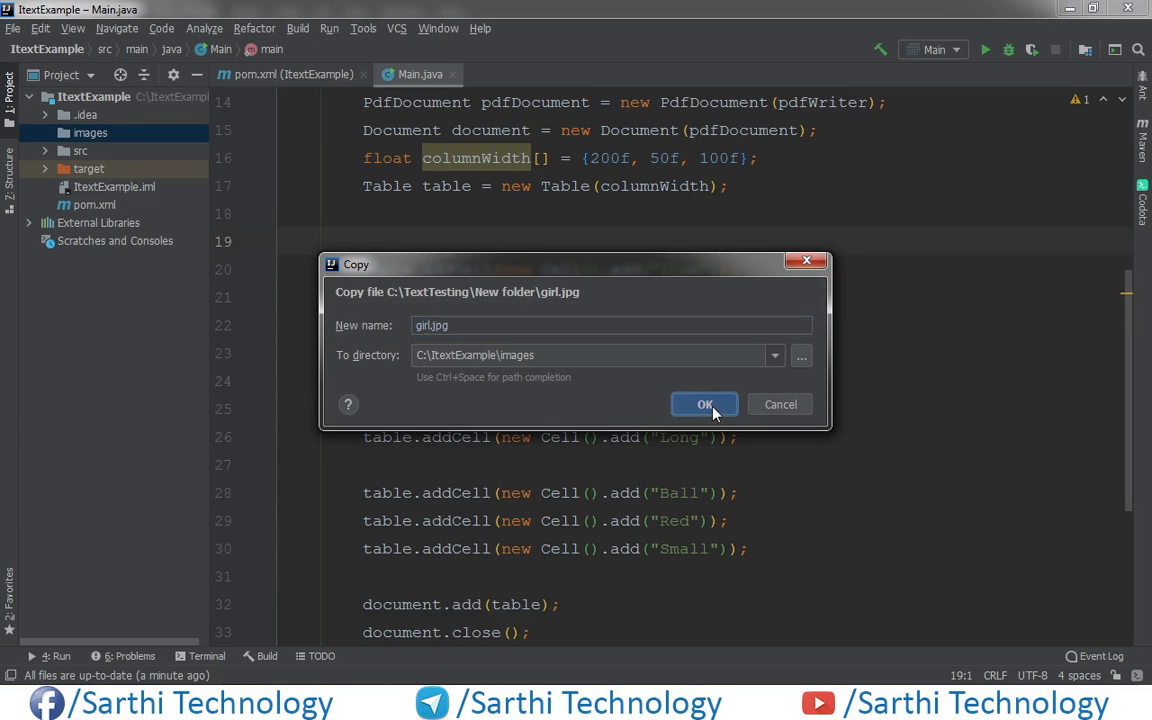
click(704, 404)
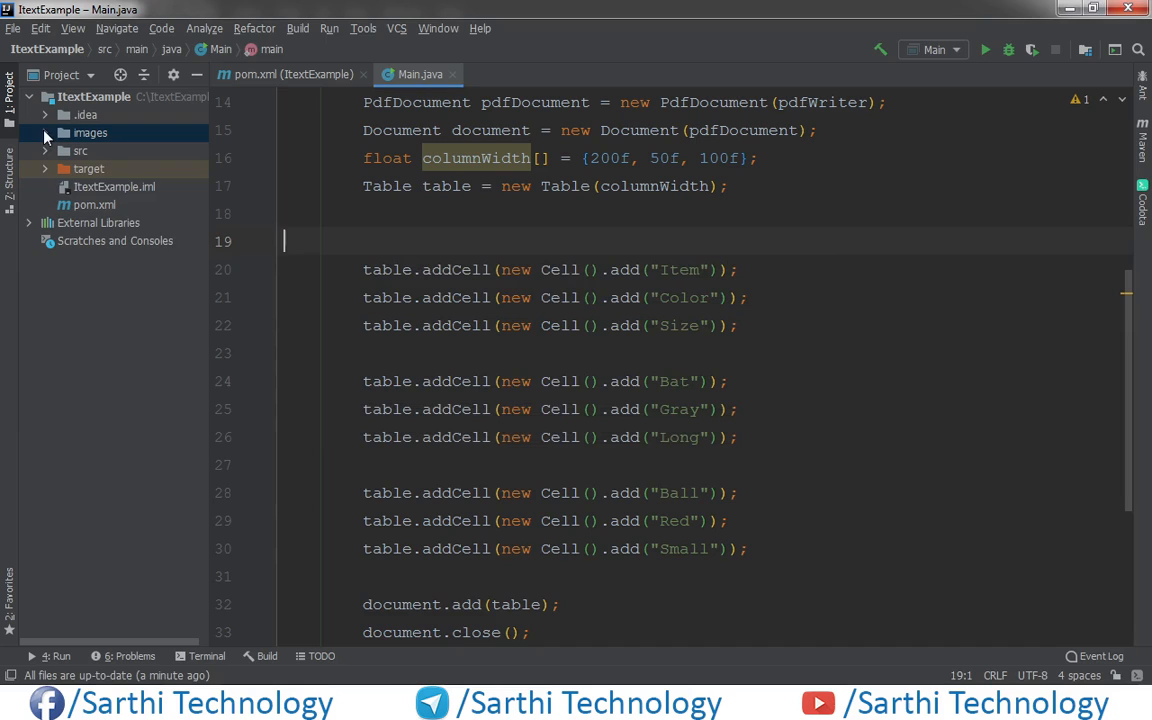
click(44, 132)
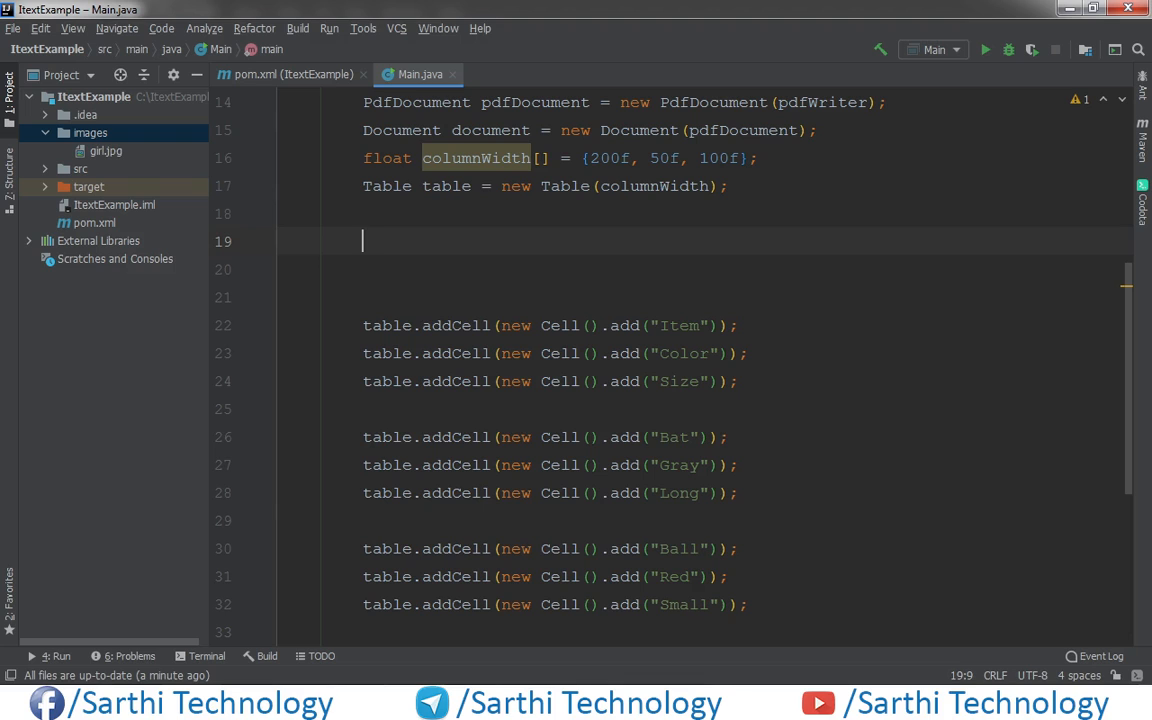
- Declare String imgPath = "images\\girl.jpg"; on line 19
text(String)
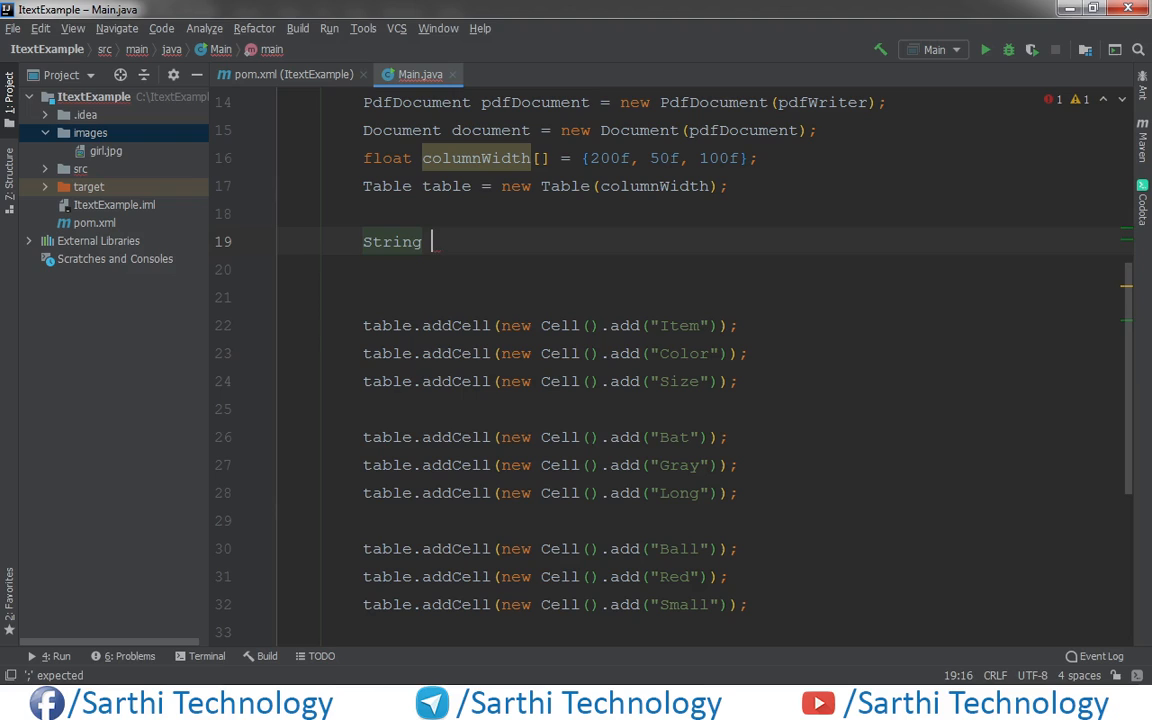
text(im)
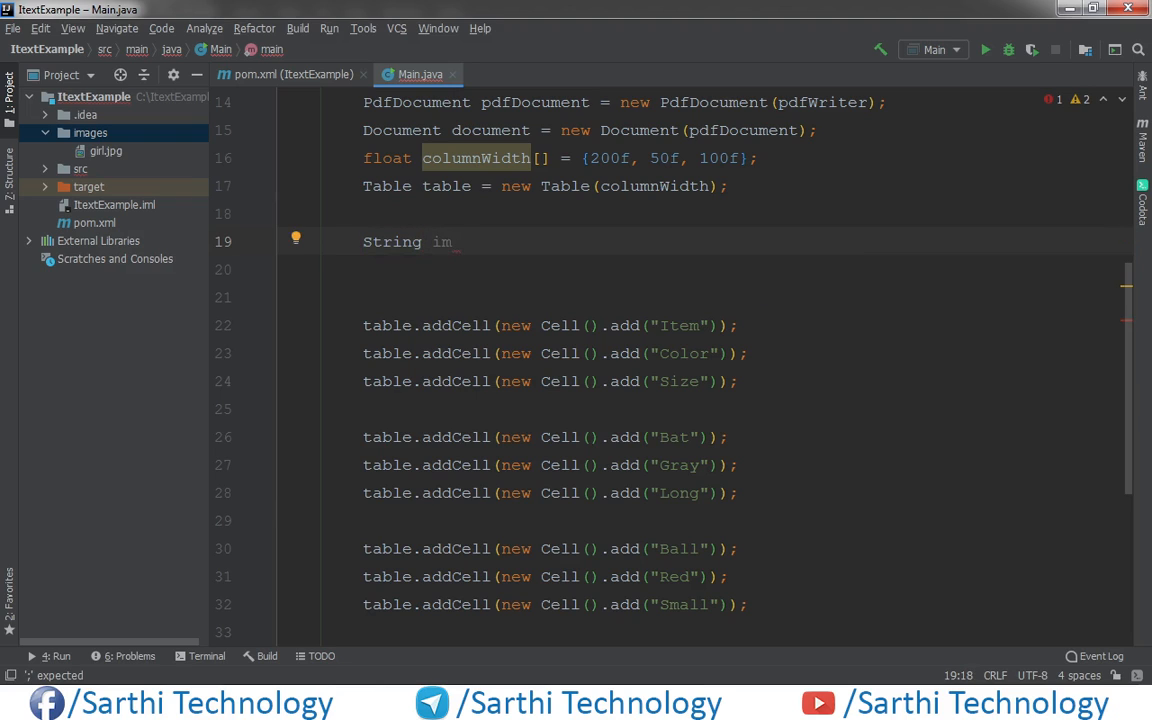
text(gP)
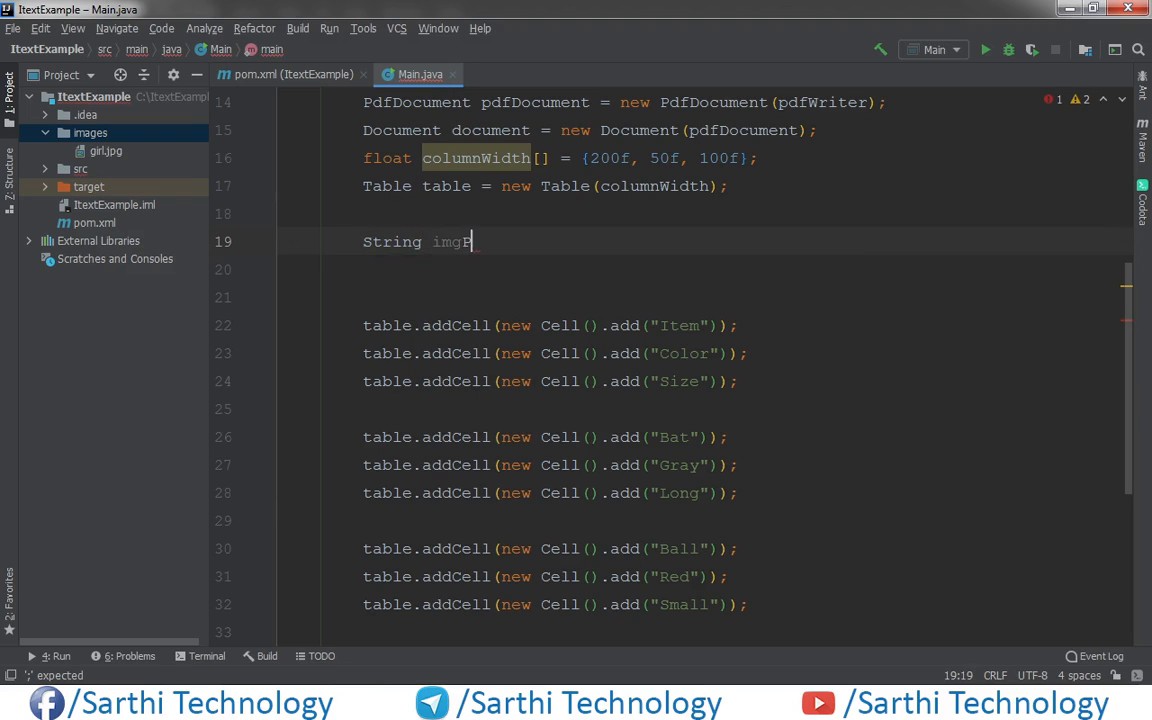
text(ath = ")
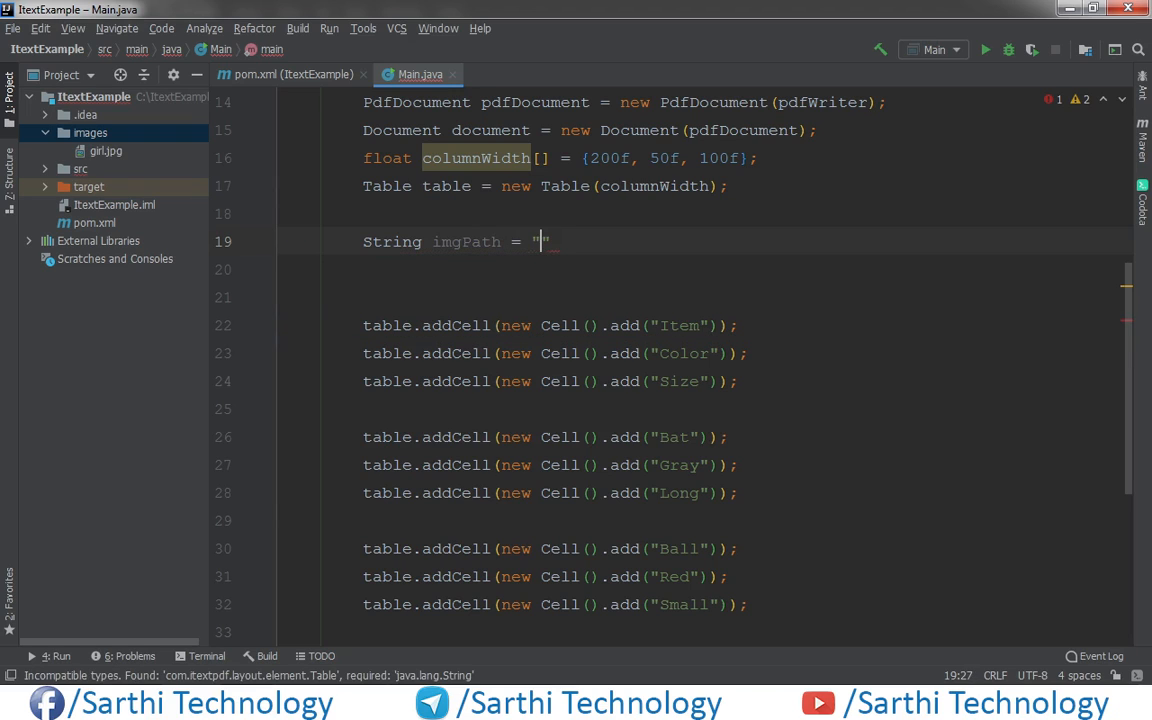
text(images)
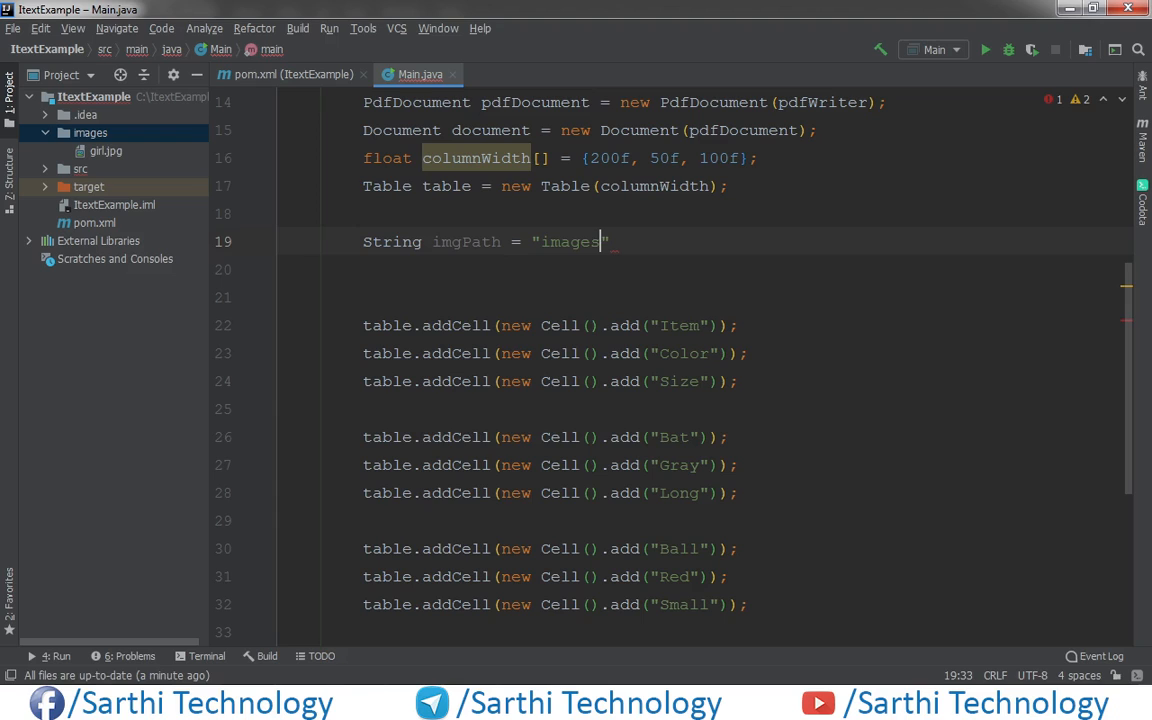
text(\\)
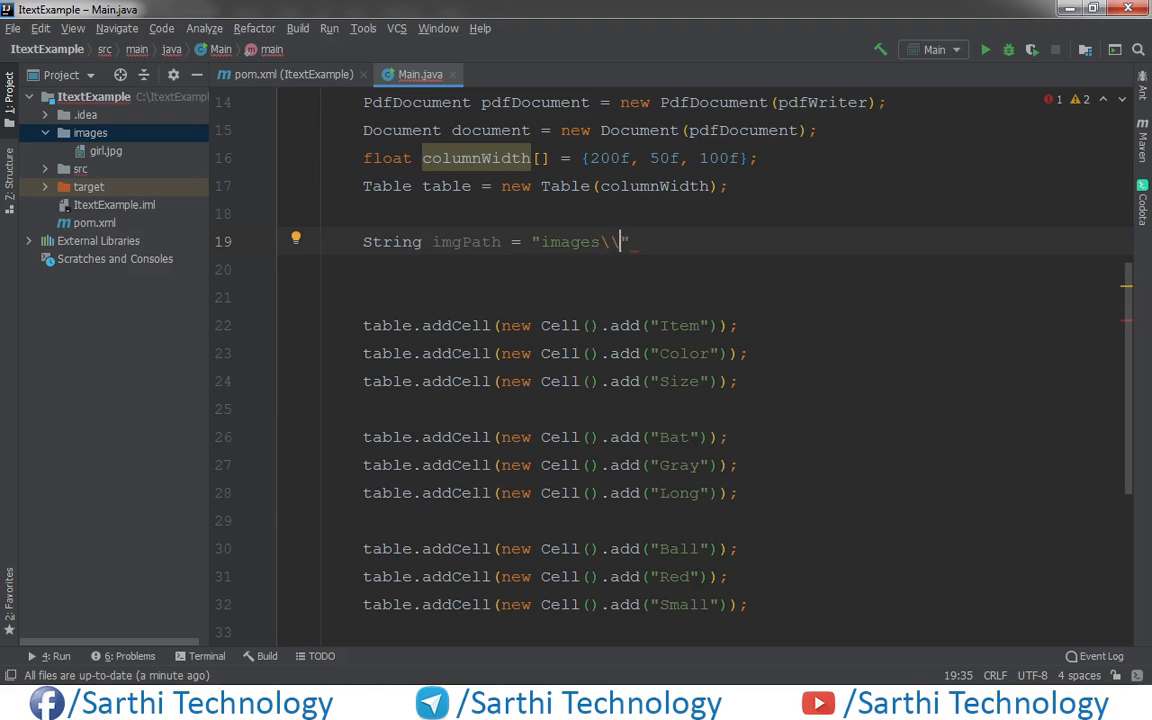
text(gir)
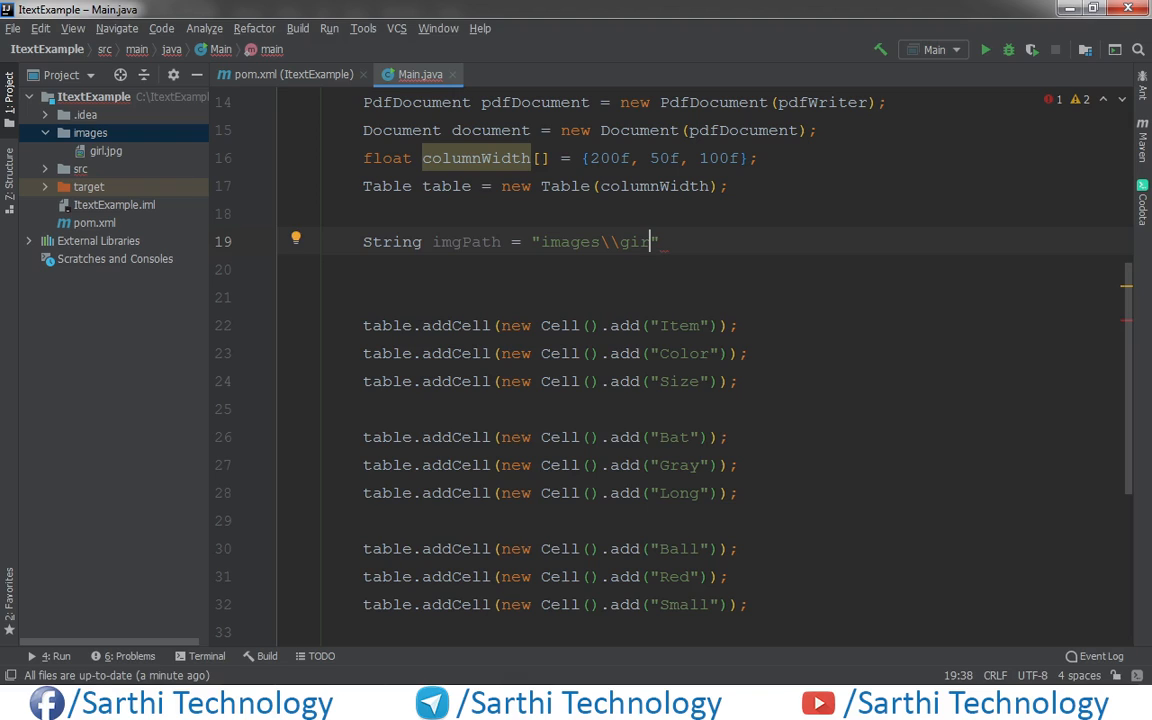
text(l.jpg)
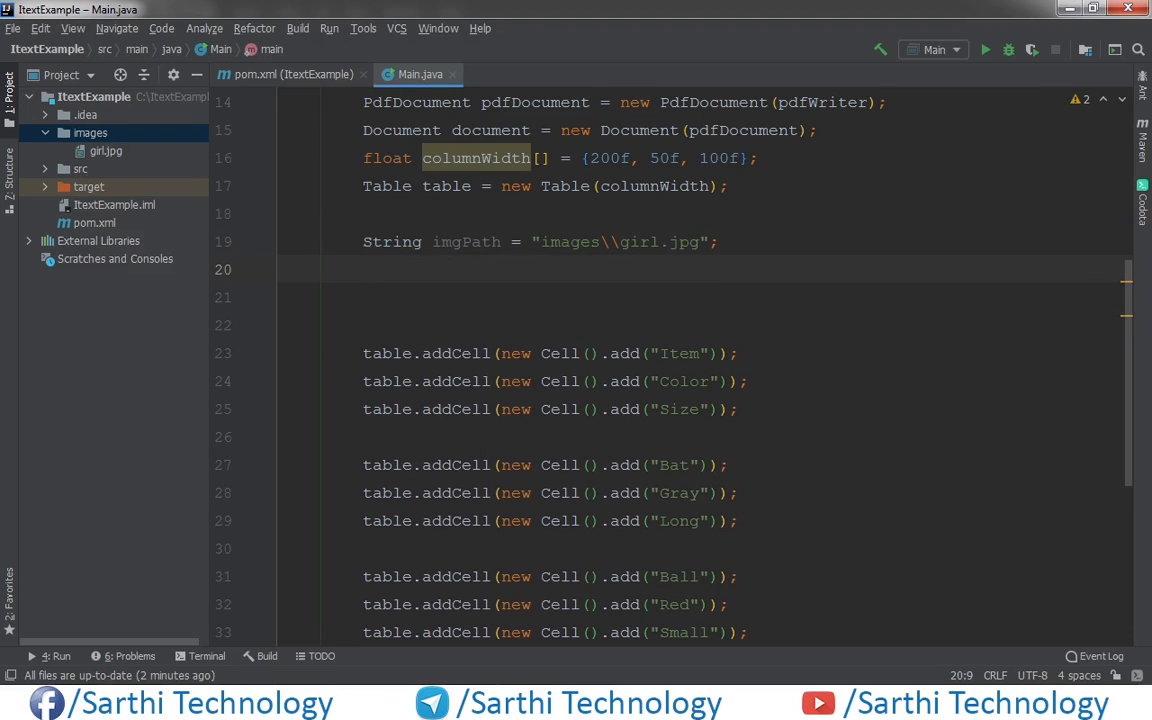
- Write ImageData imageData = ImageDataFactory.create(imgPath); with the iText ImageData import
text(Im)
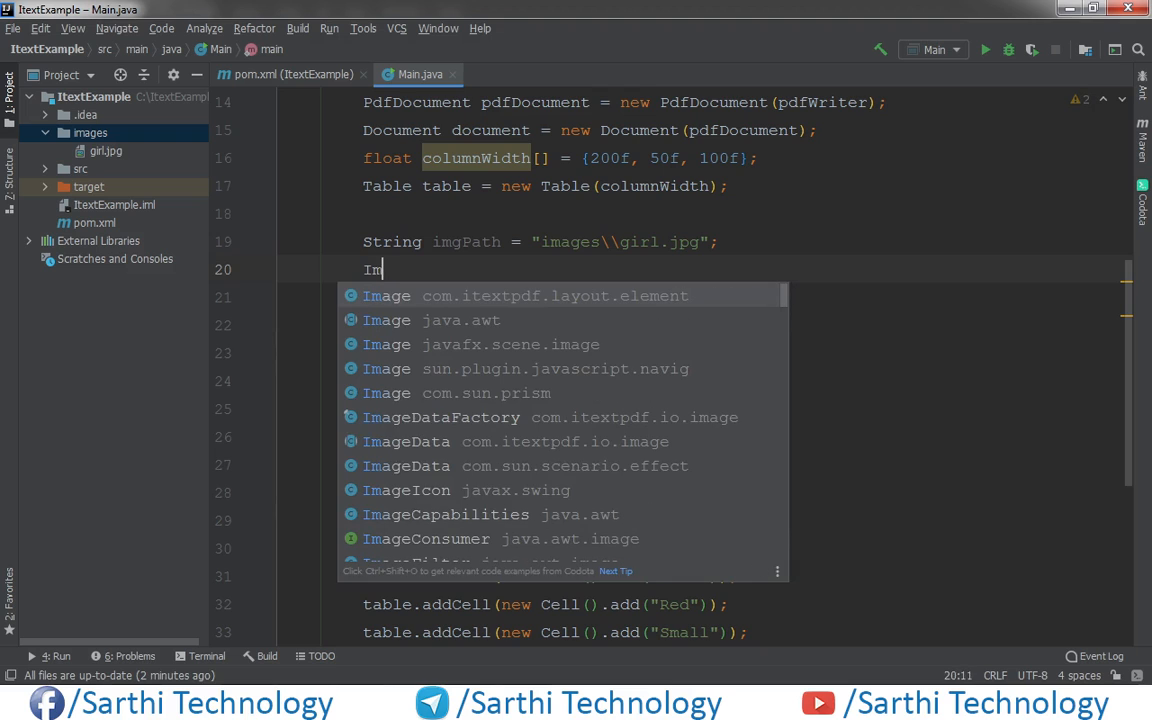
text(ageDa)
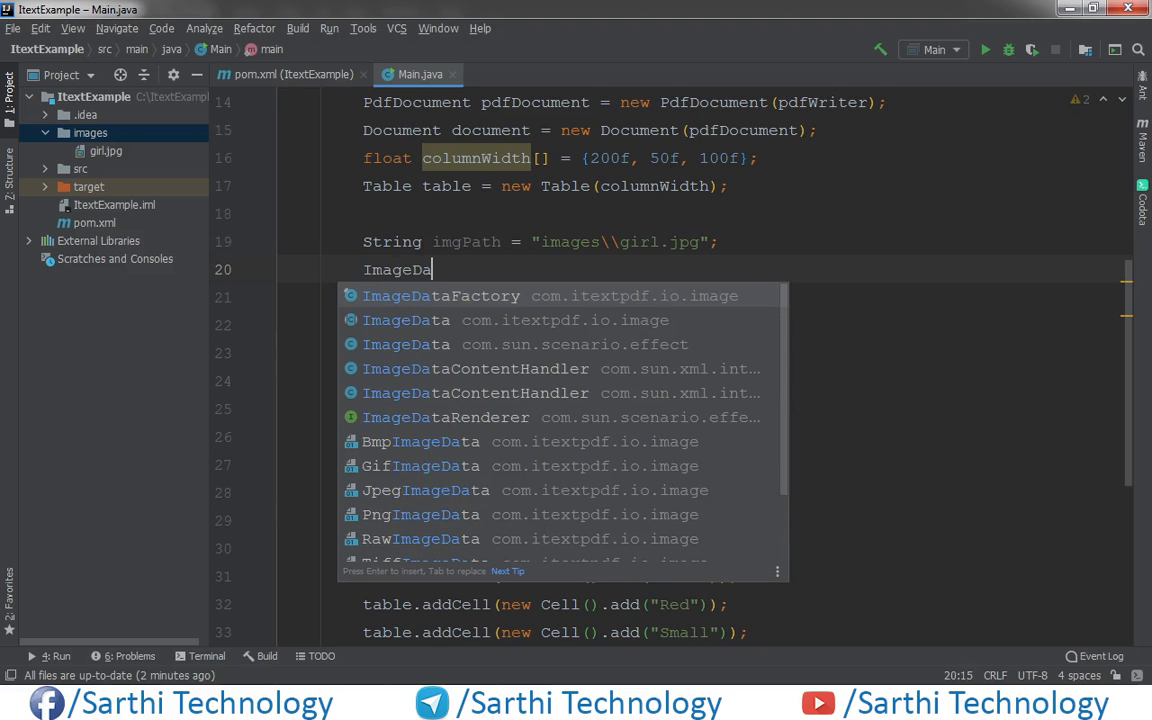
text(ta)
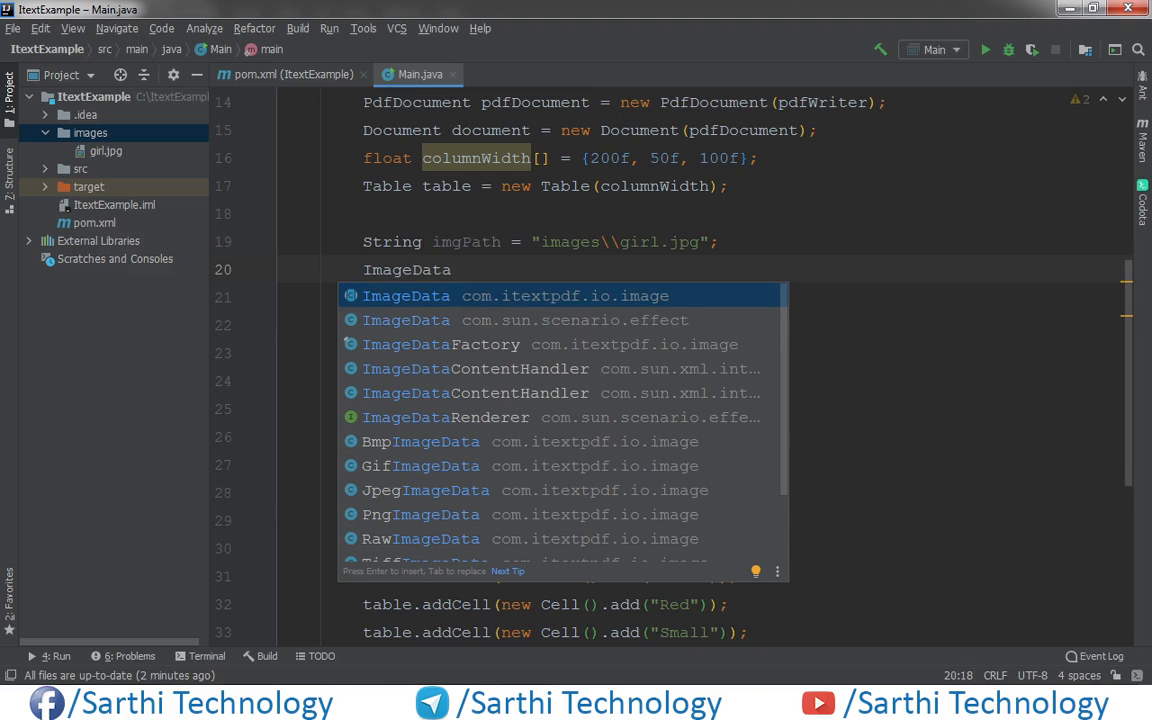
text(i)
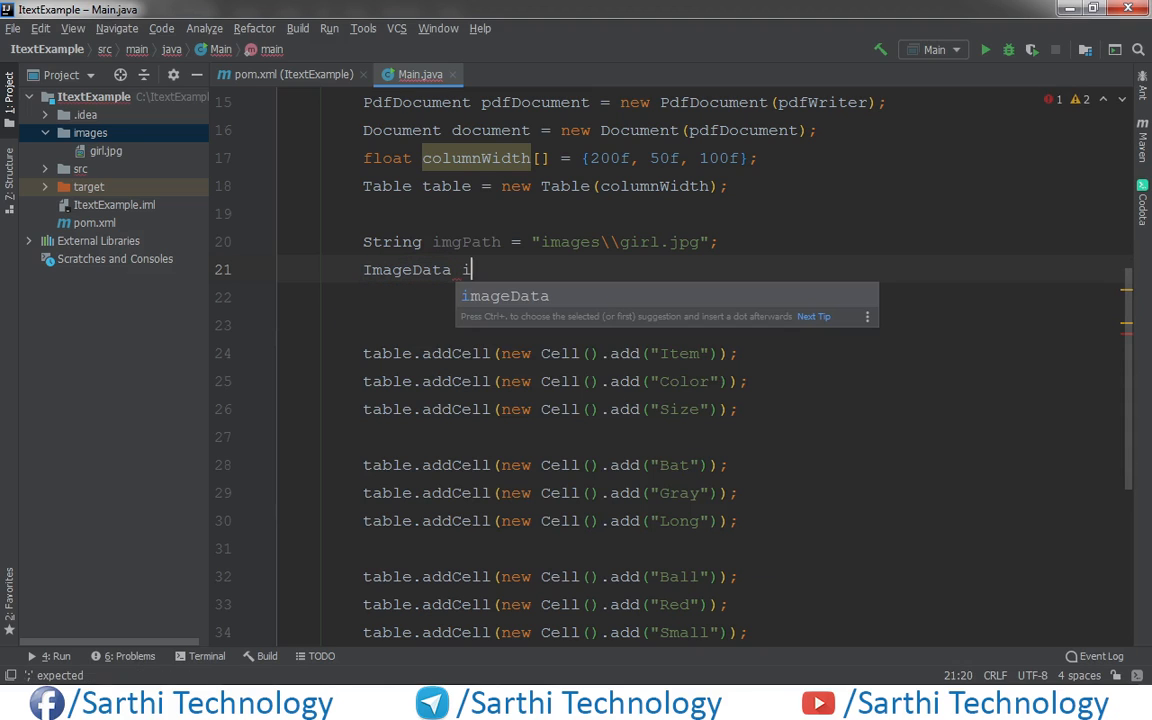
text(mageData =)
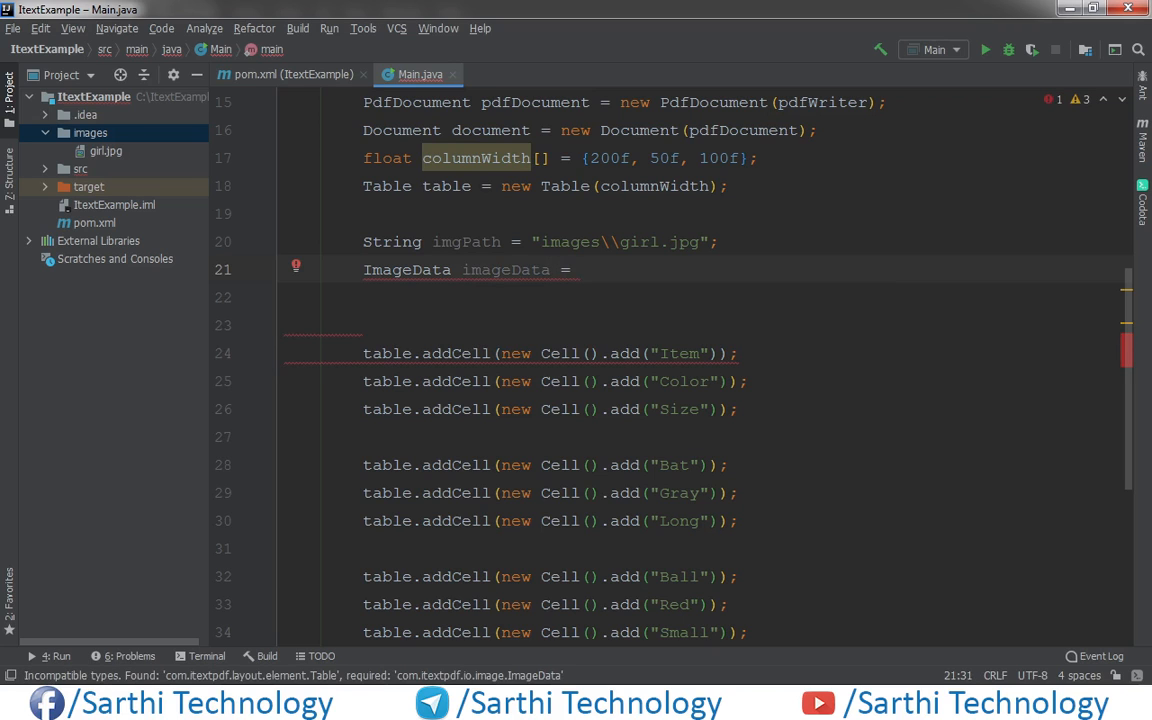
text(Im)
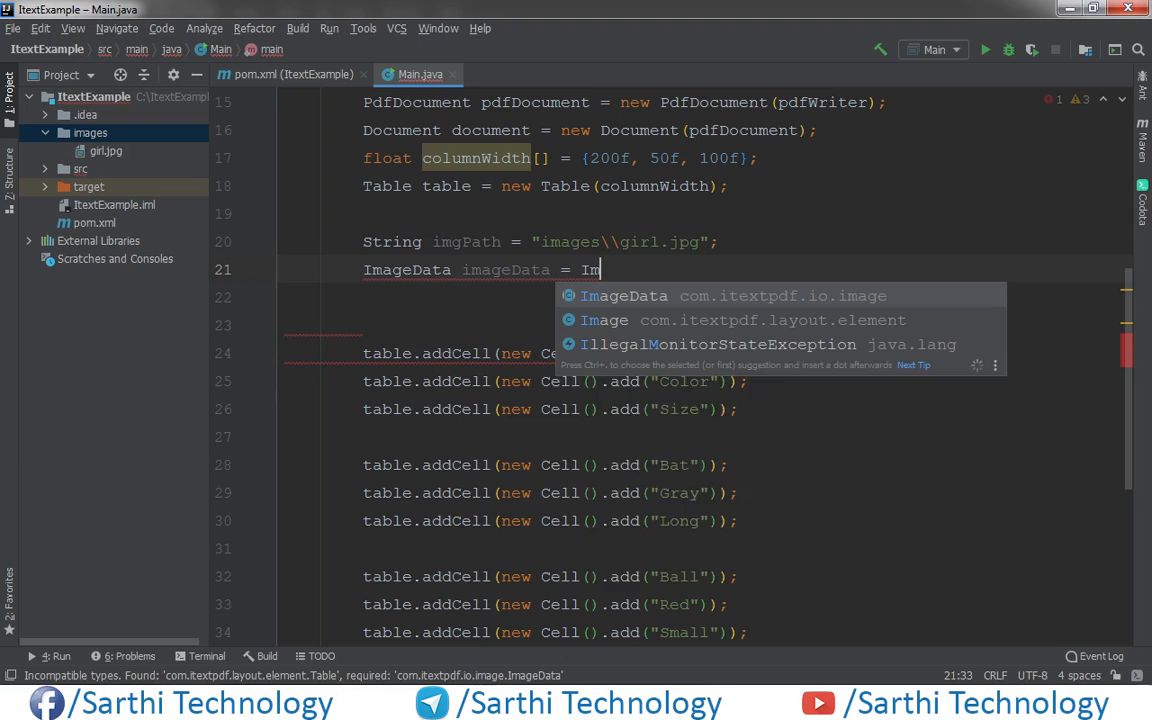
text(ageDataFactory)
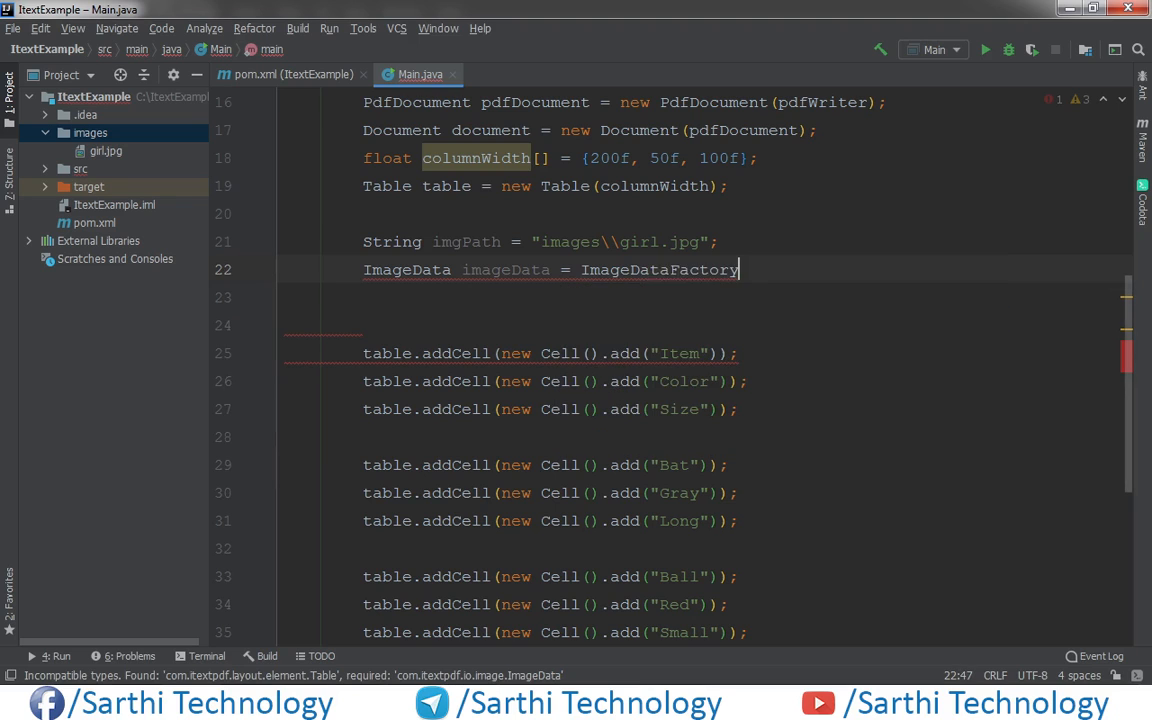
text(.create()
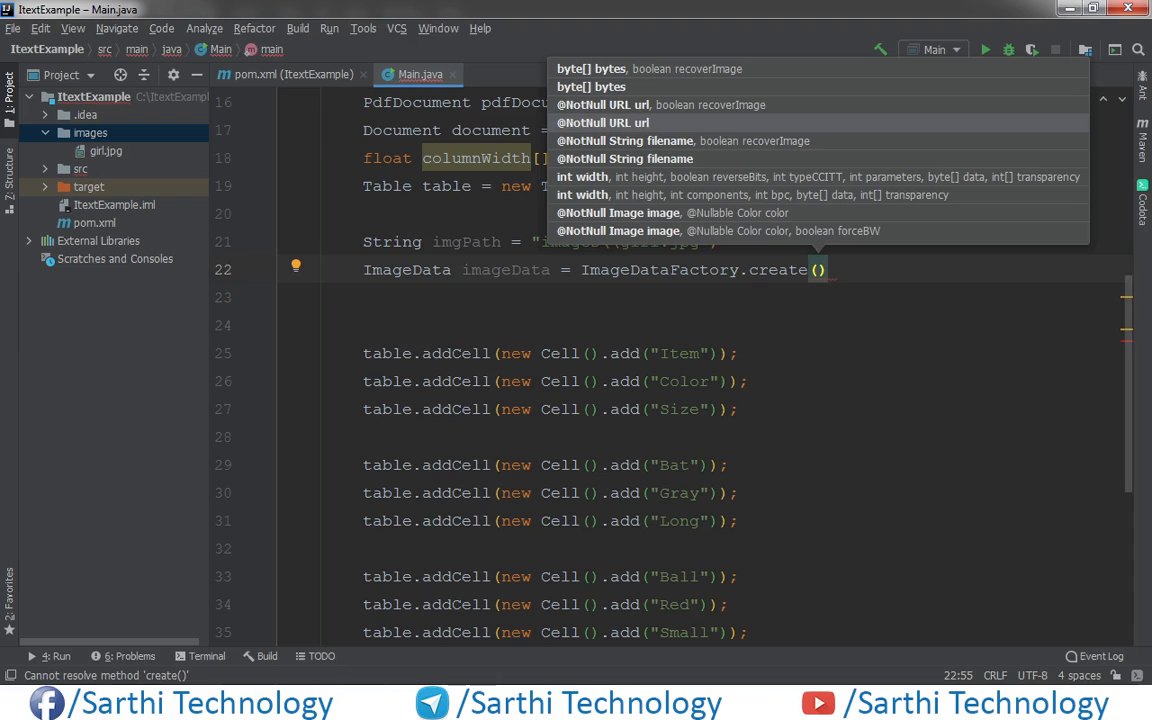
text(imgPath)
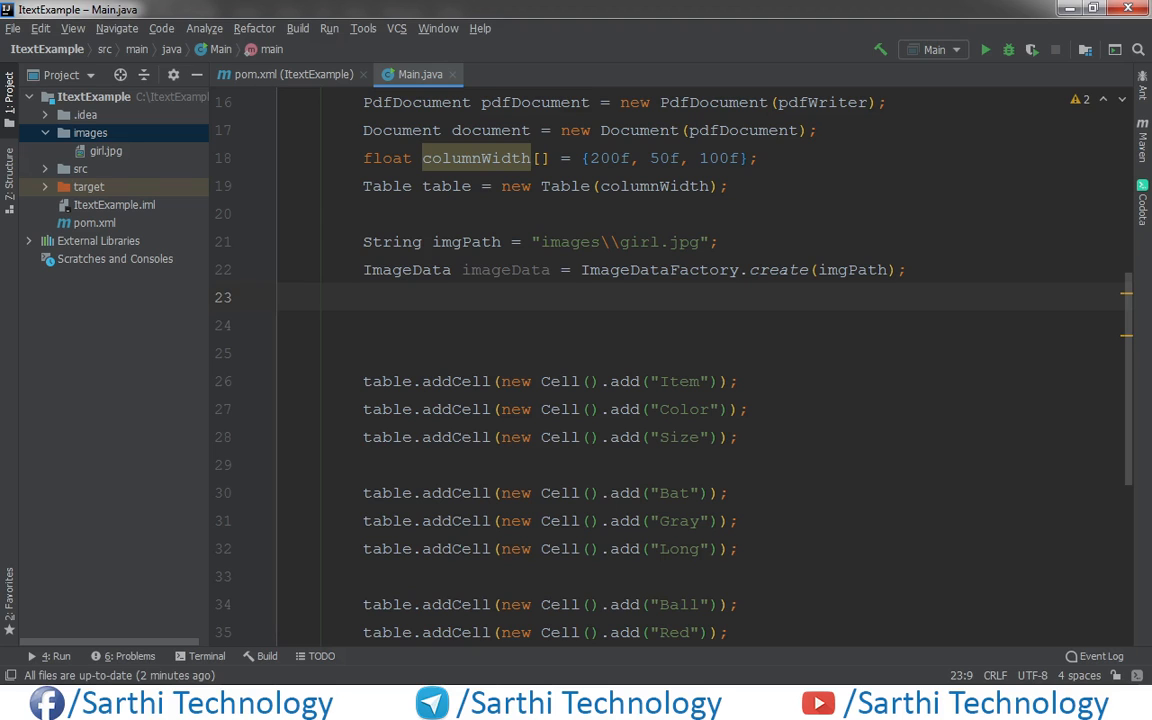
- Write Image image = new Image(imageData); using the iText layout Image class
text(Image)
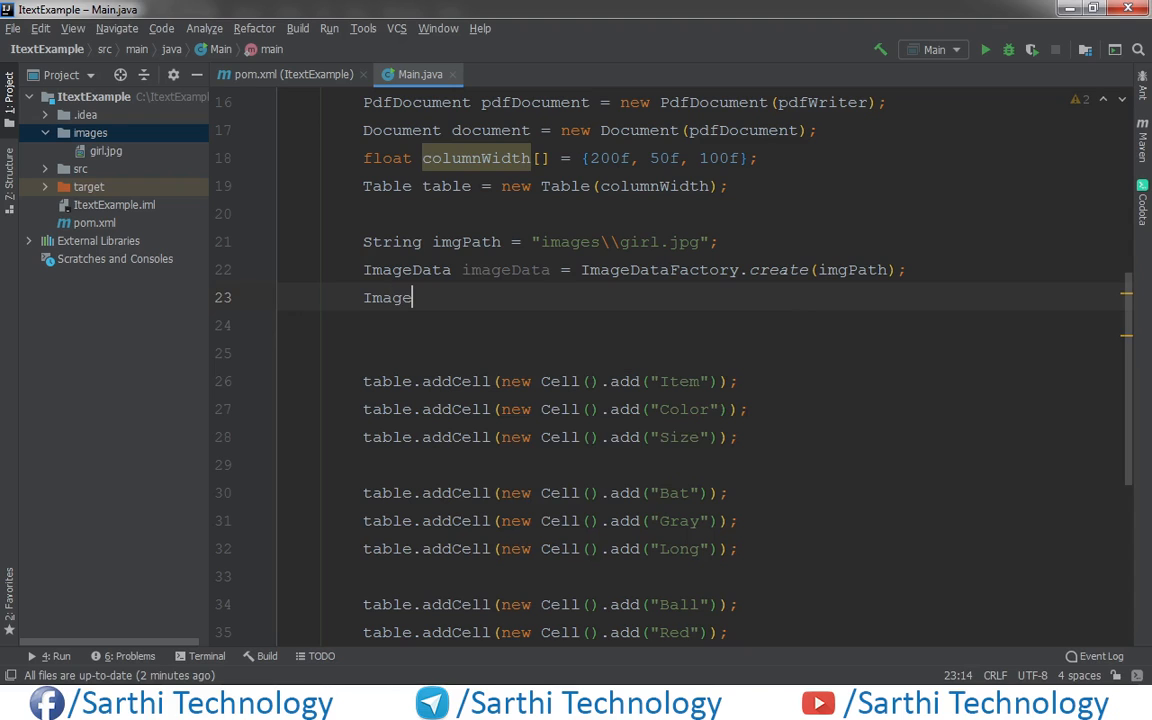
text(image =)
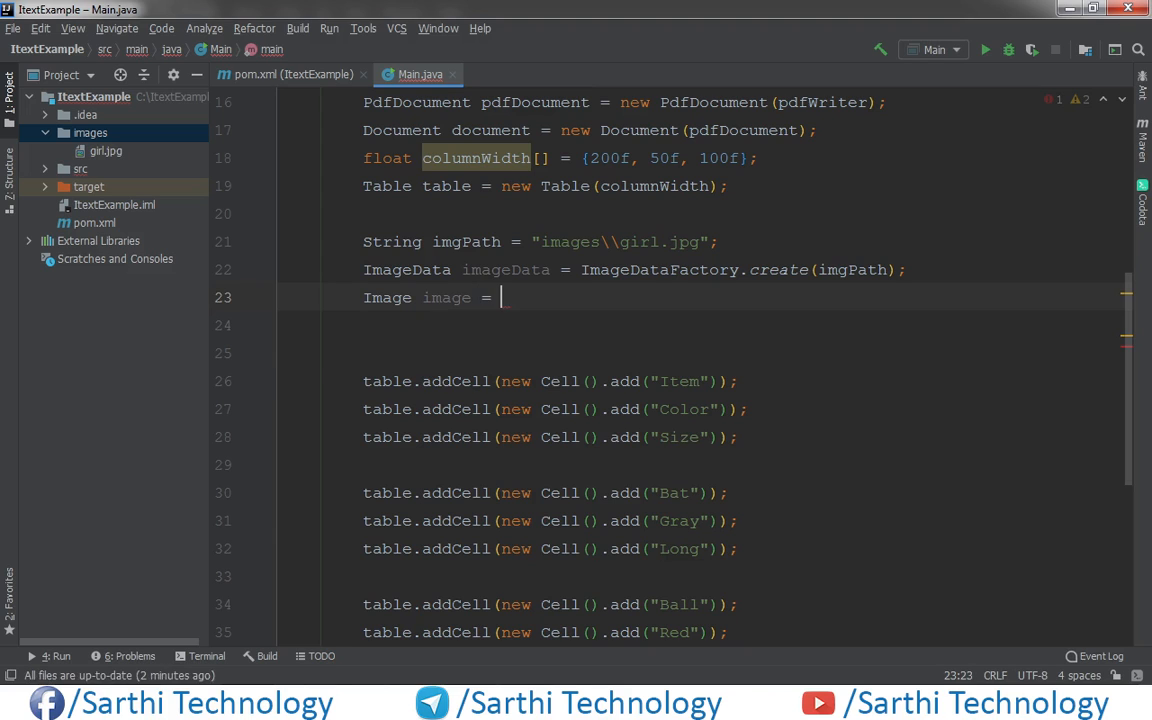
text(nre)
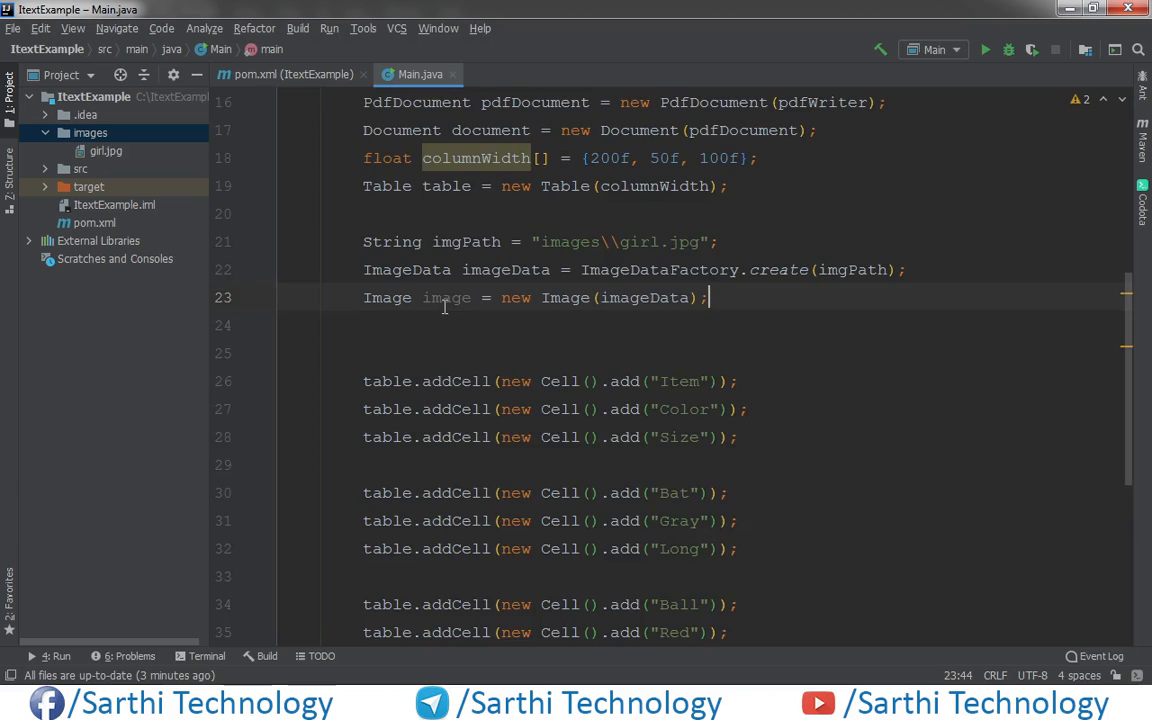
- Replace .add("Red") with .add(image) in the Ball row's Color cell
scroll(down, 3)
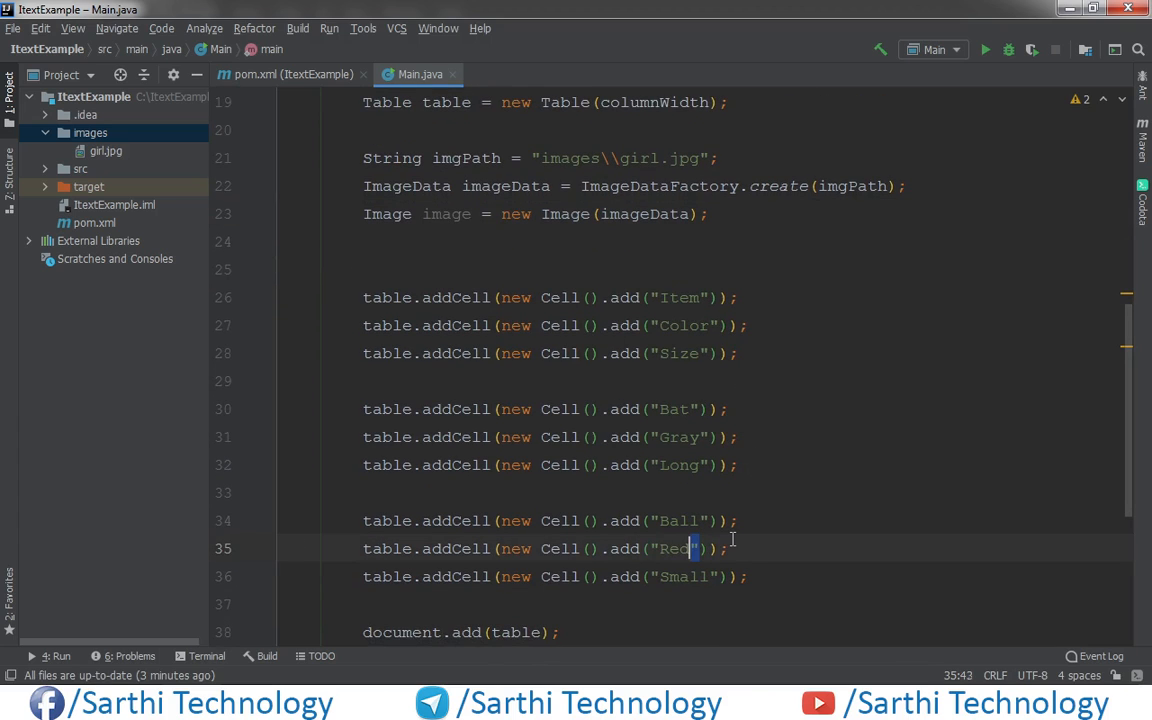
text(img)
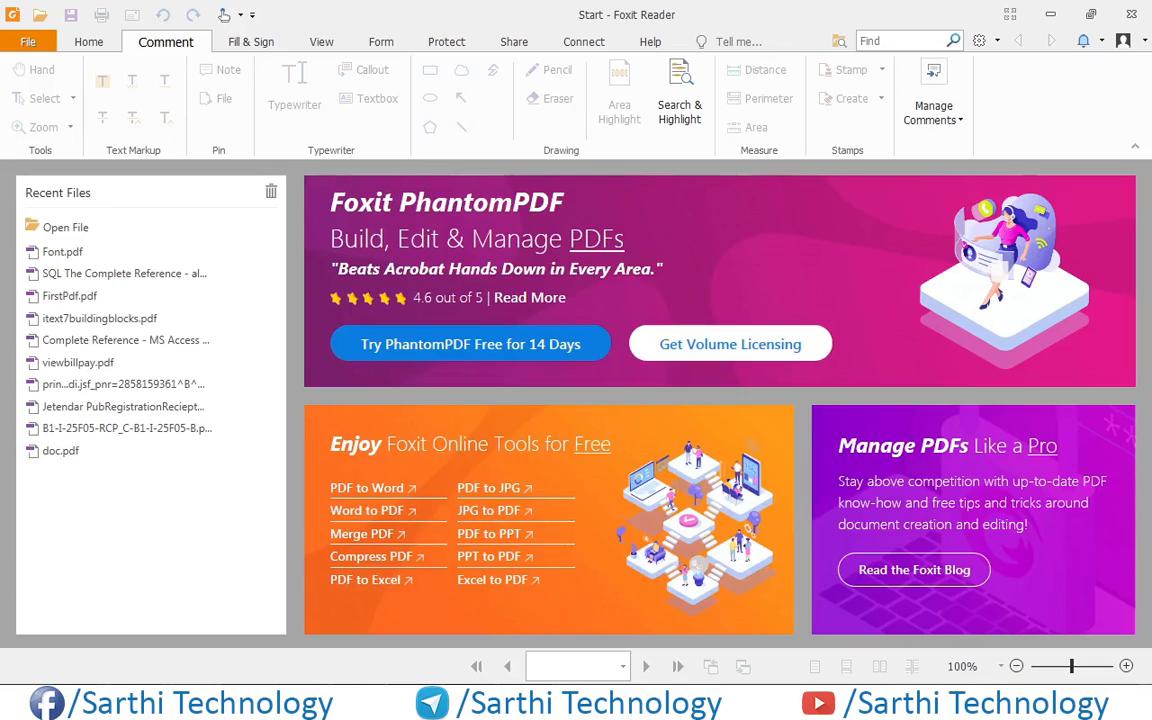
mouse_move(62, 252)
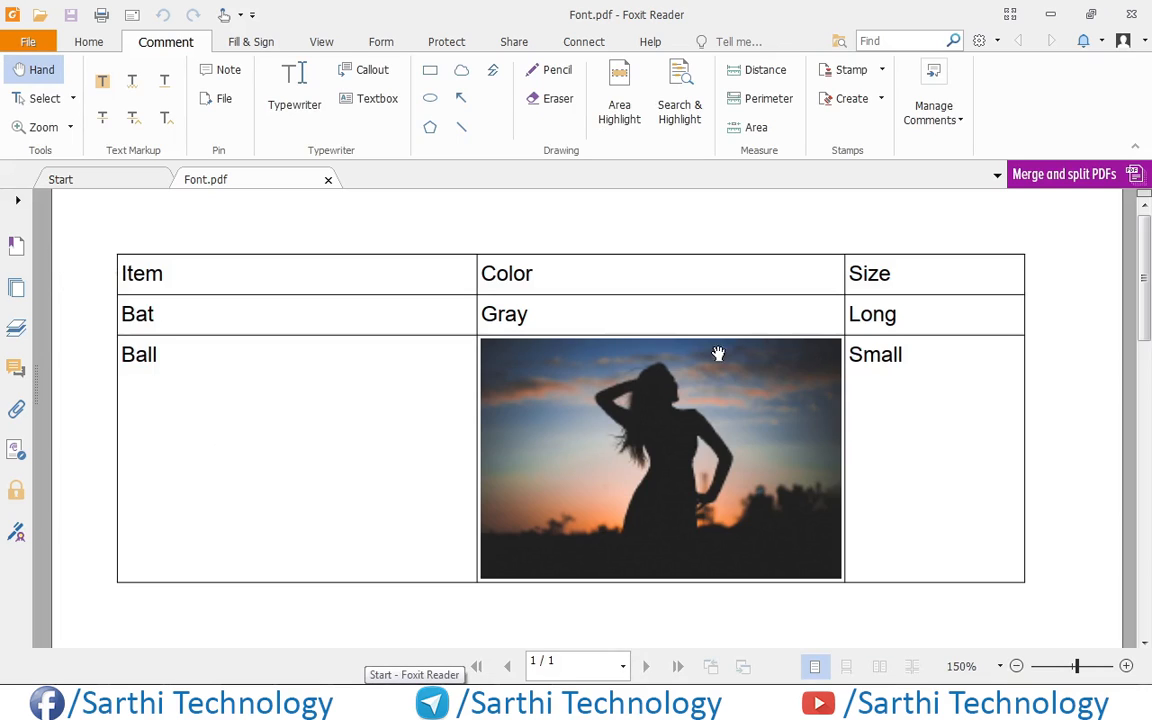
mouse_move(600, 400)
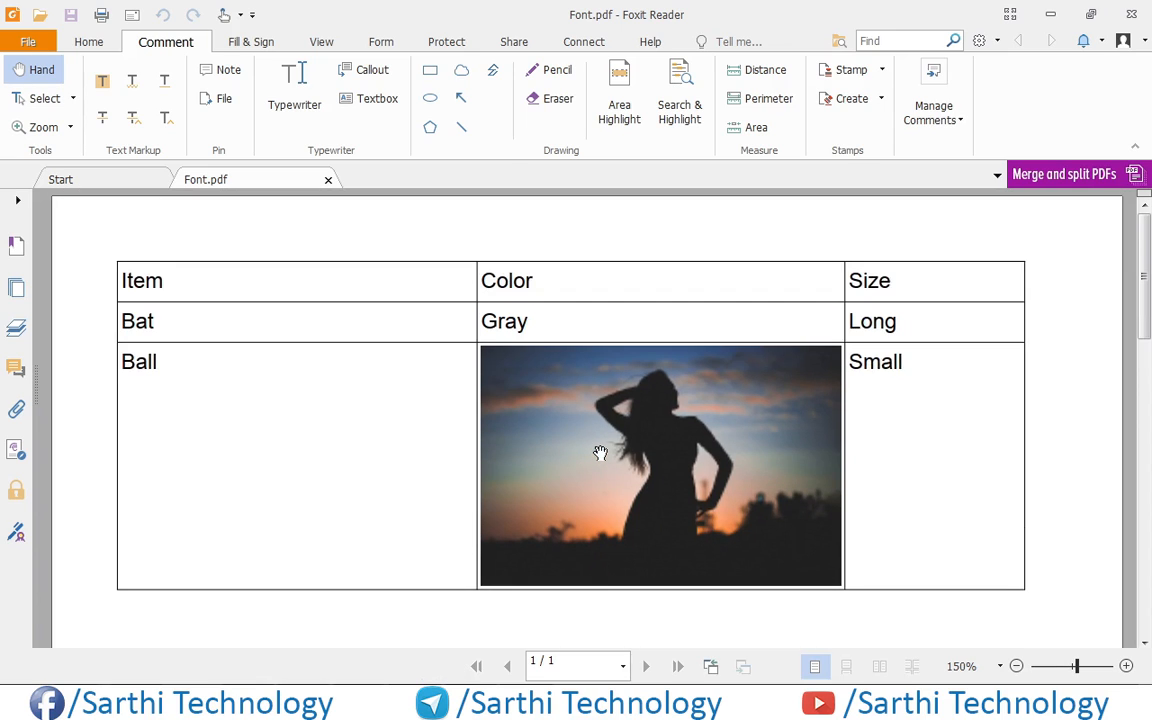
mouse_move(568, 420)
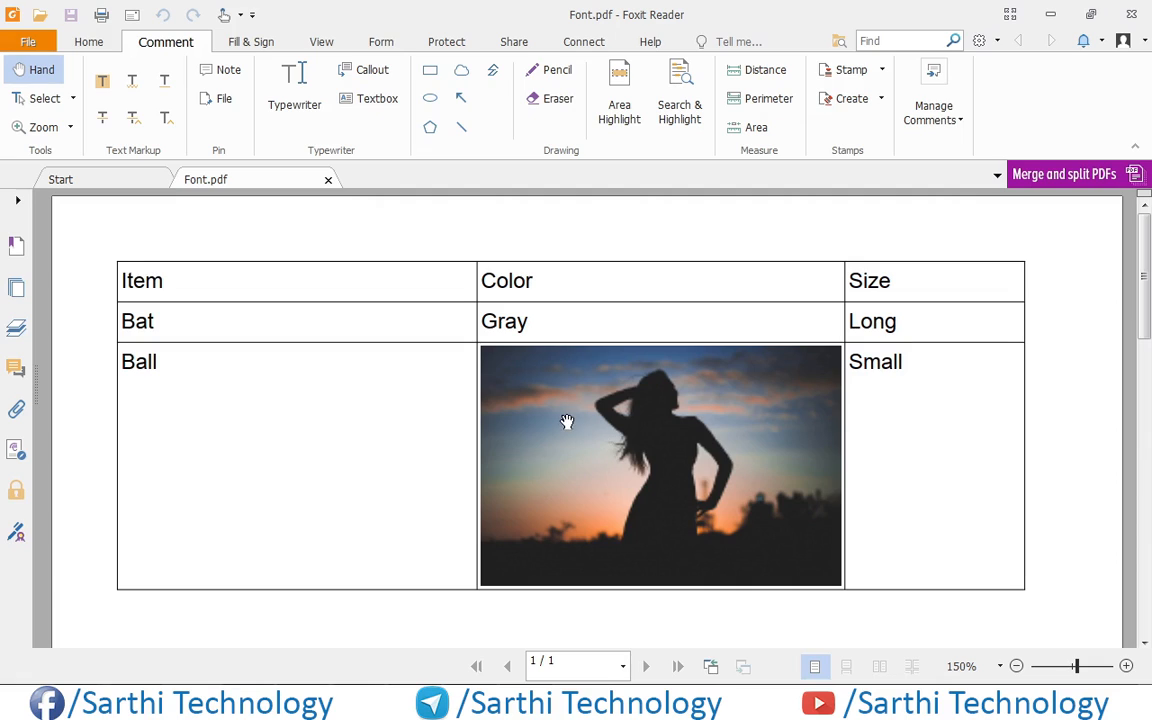
mouse_move(986, 418)
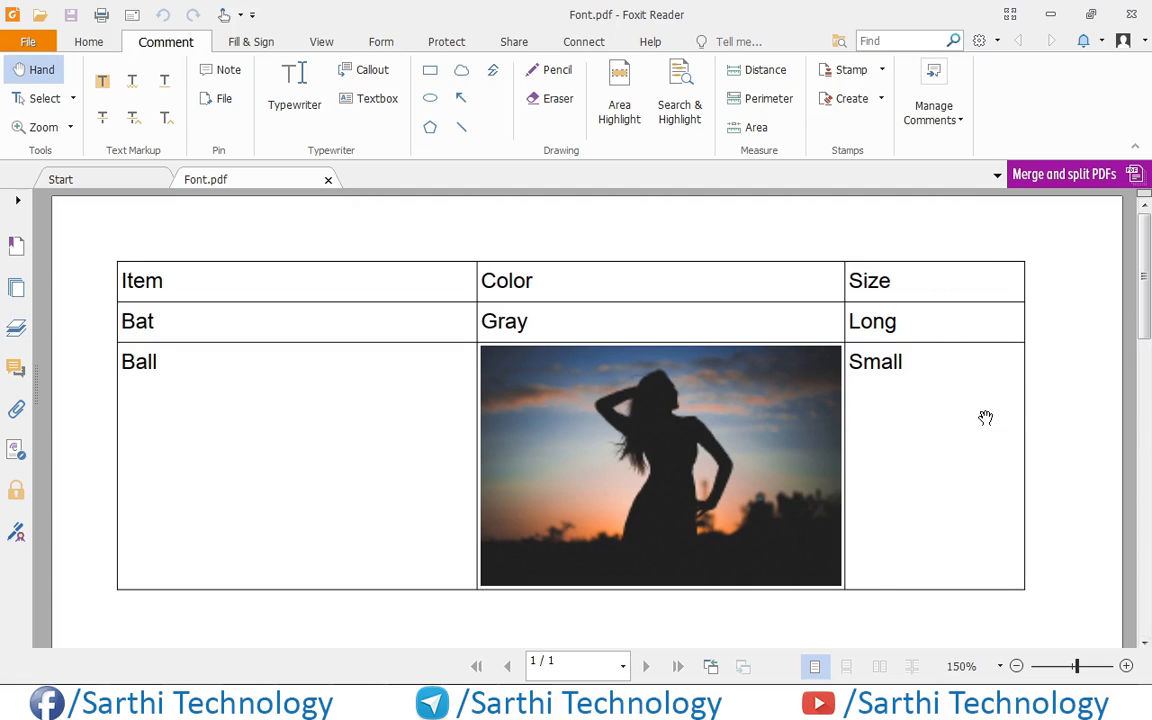
mouse_move(596, 356)
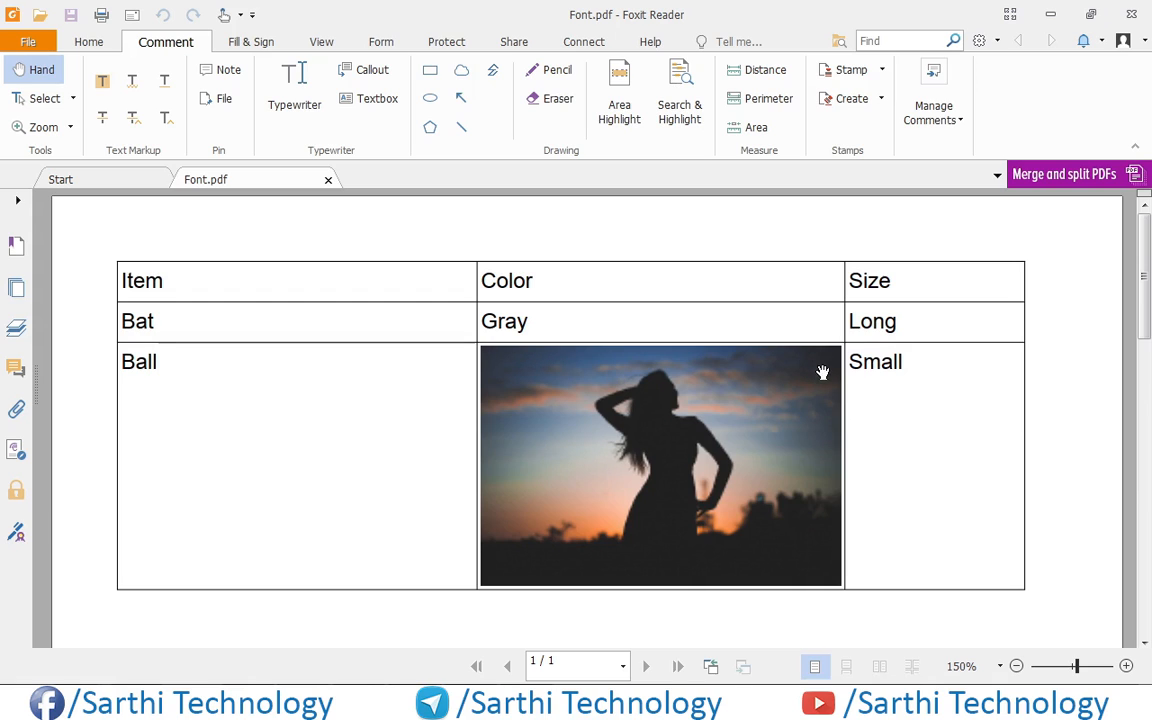
mouse_move(802, 428)
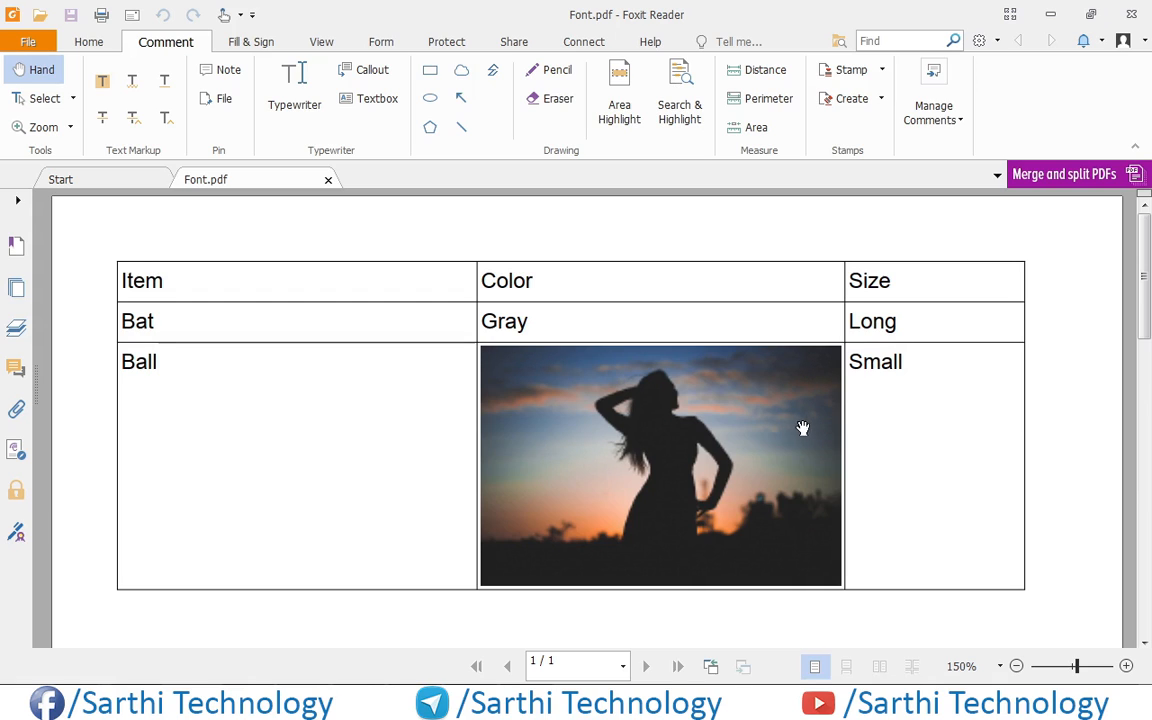